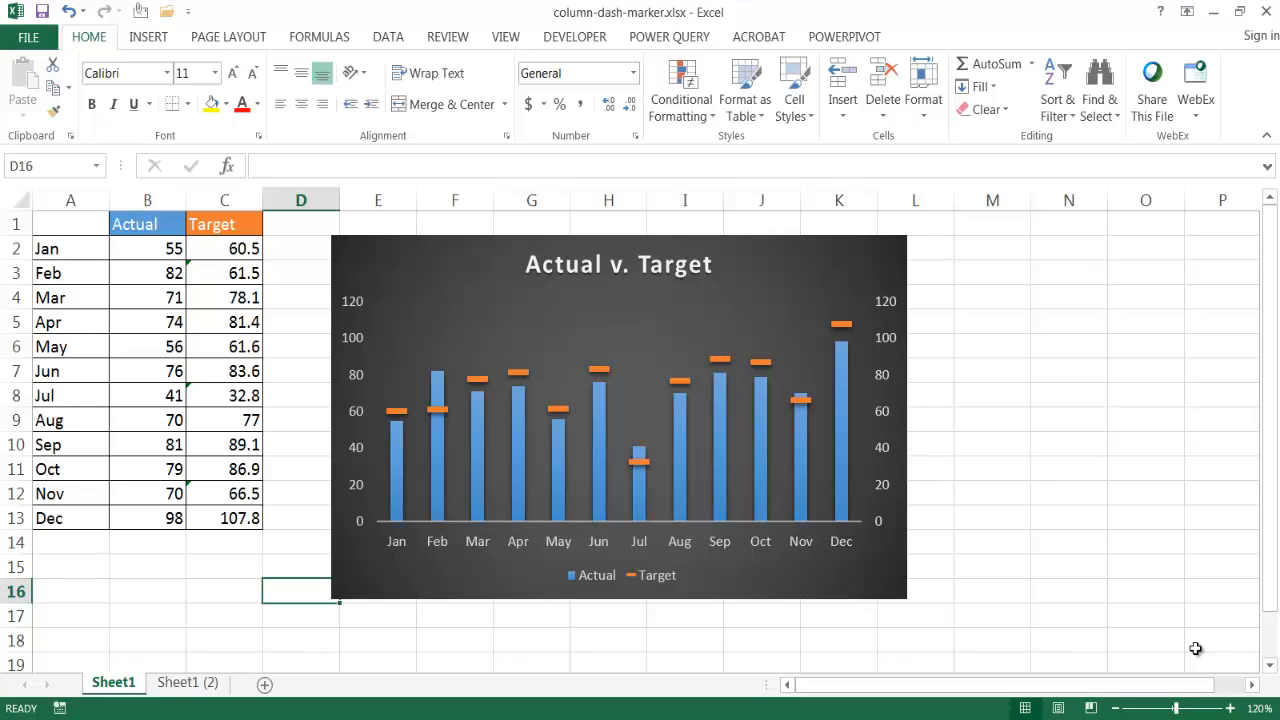
mouse_move(575, 470)
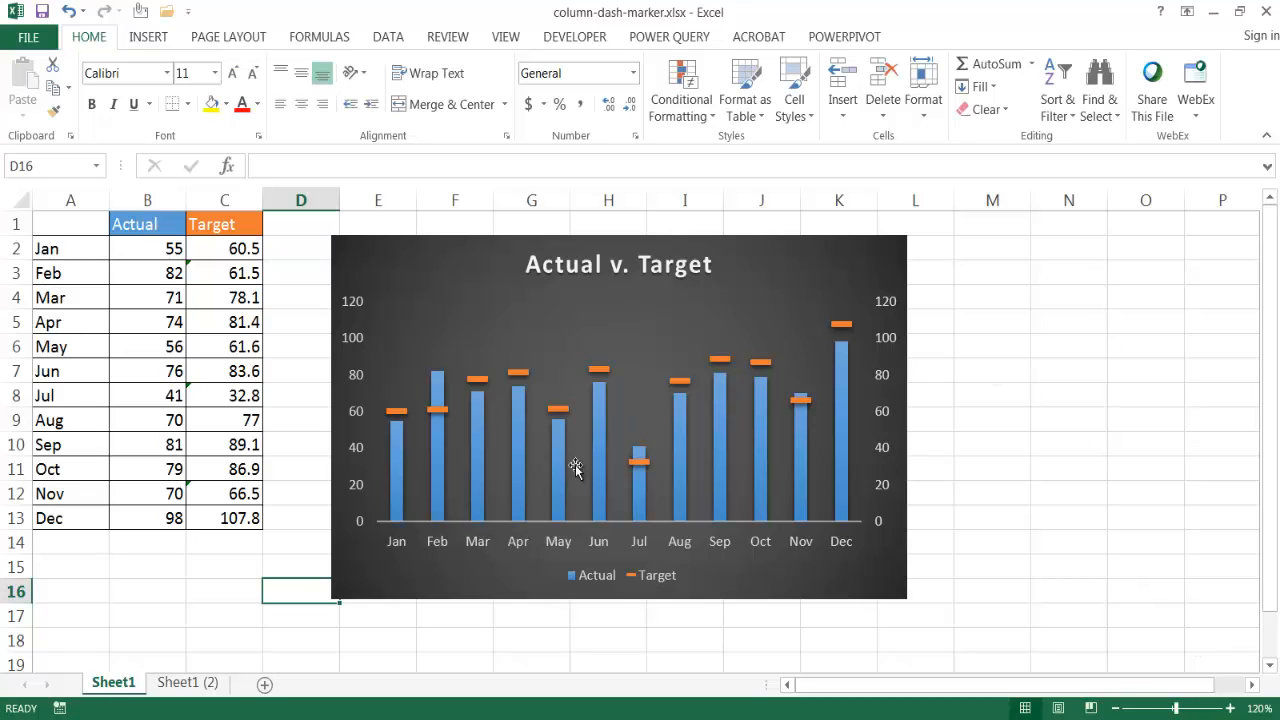
mouse_move(500, 458)
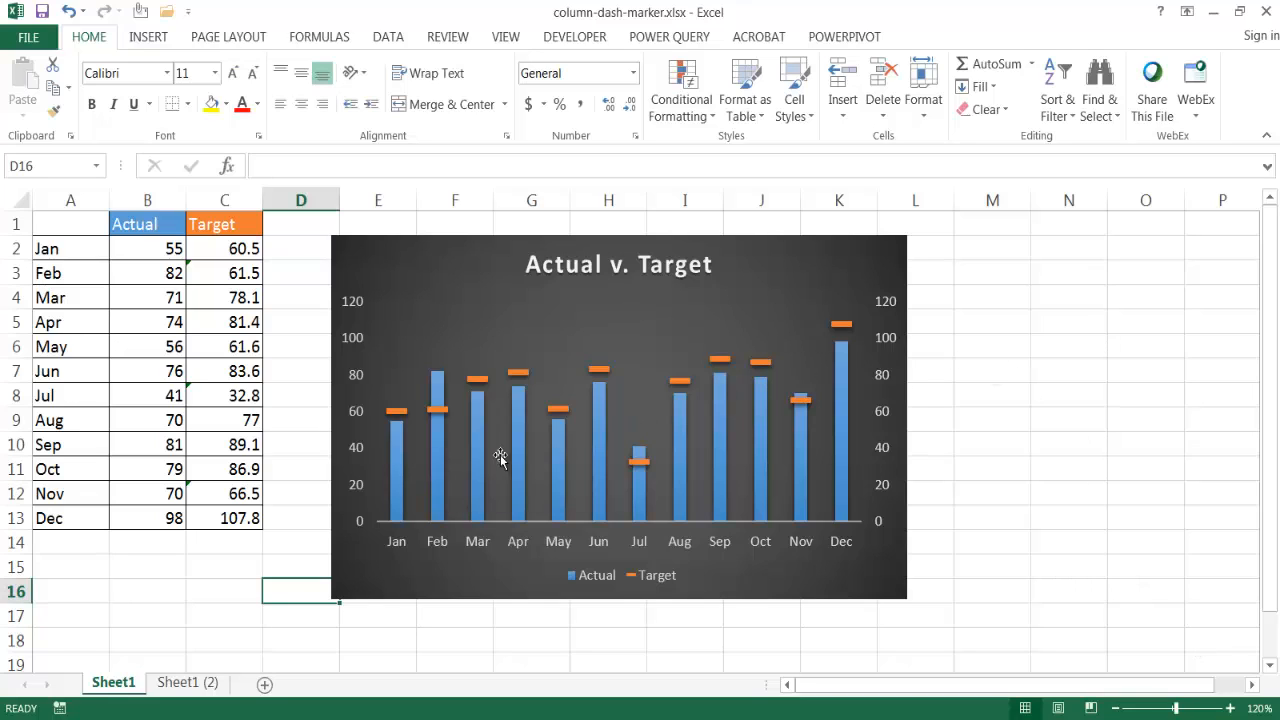
mouse_move(720, 395)
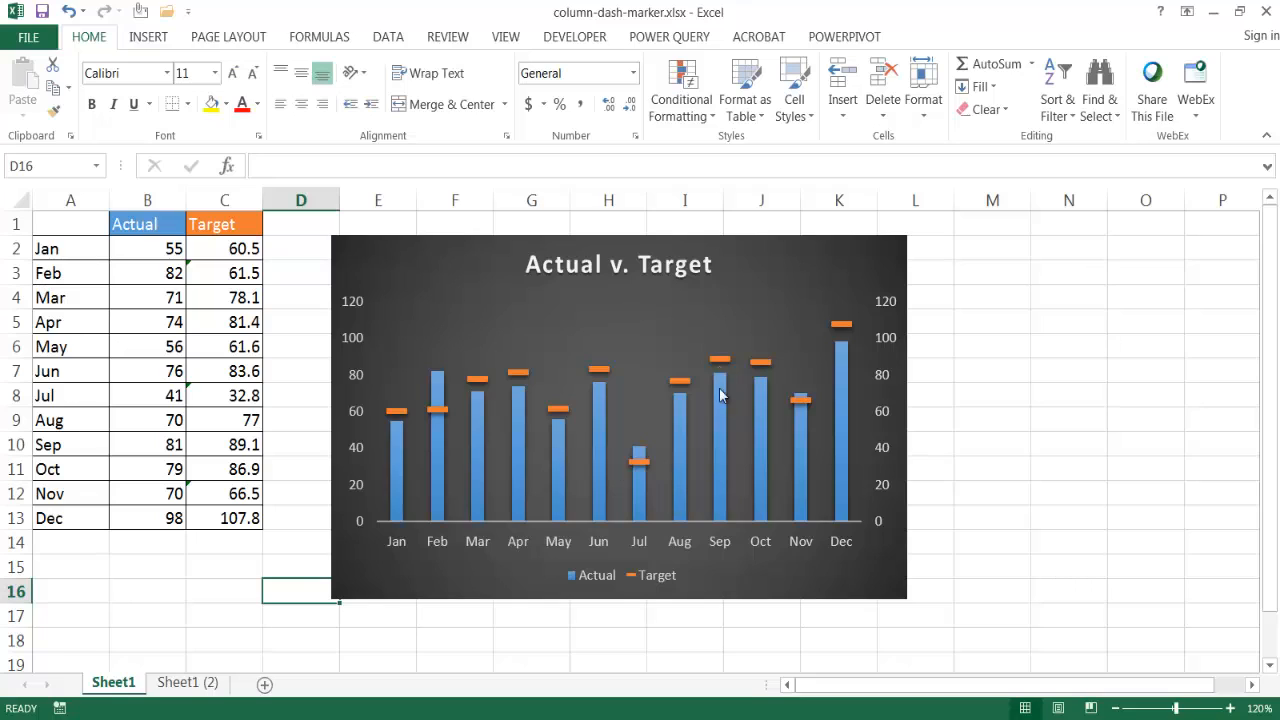
mouse_move(799, 461)
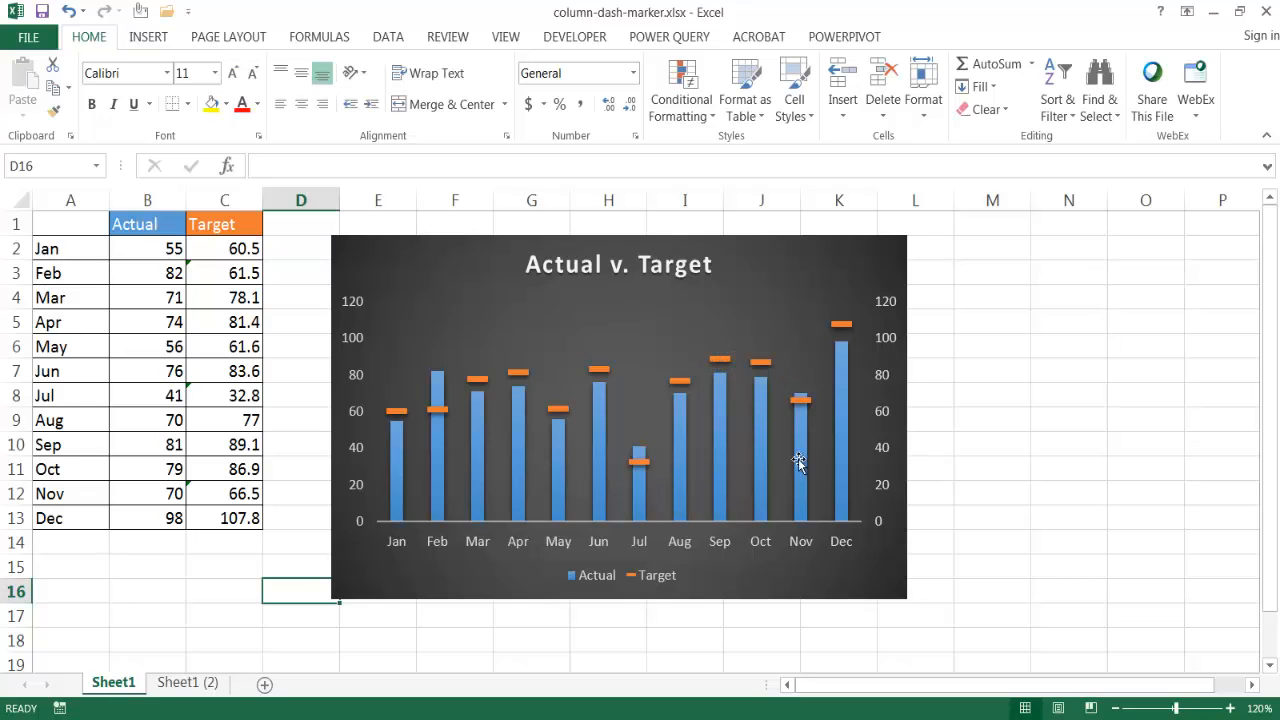
- On Sheet1 (2), select the Actual/Target table and show the Insert column chart list
left_click(992, 468)
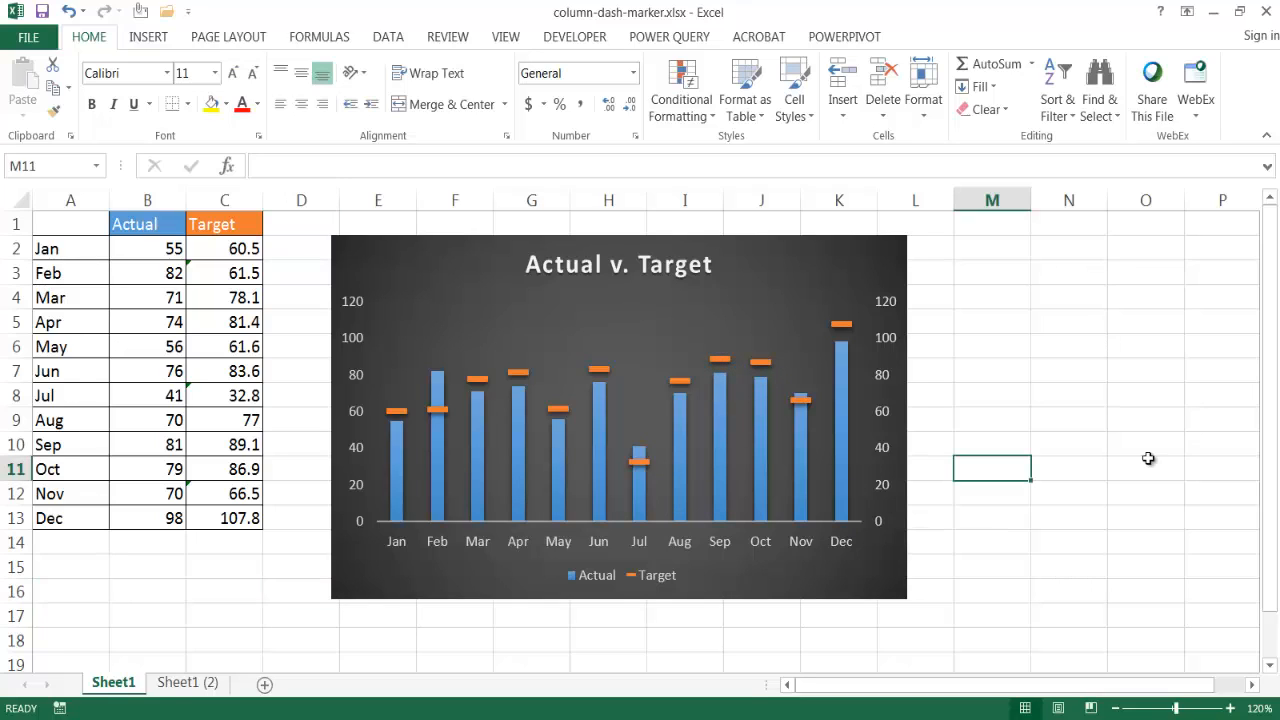
mouse_move(990, 353)
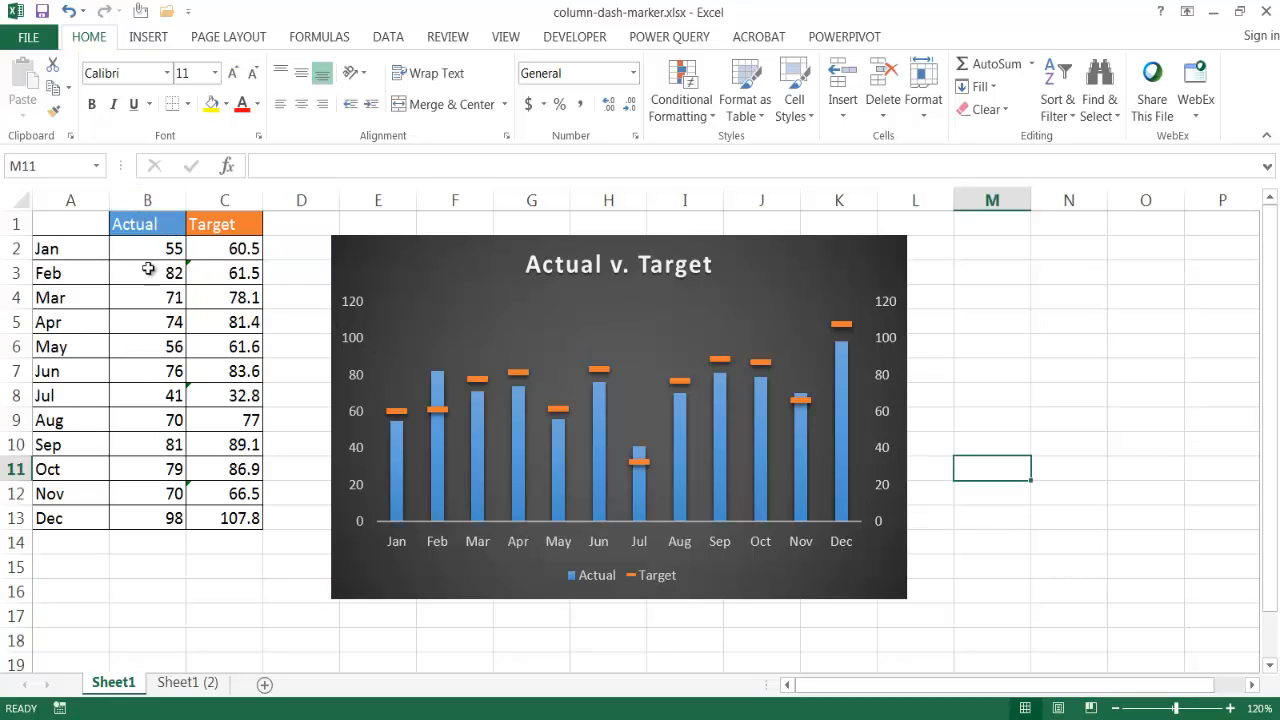
mouse_move(27, 237)
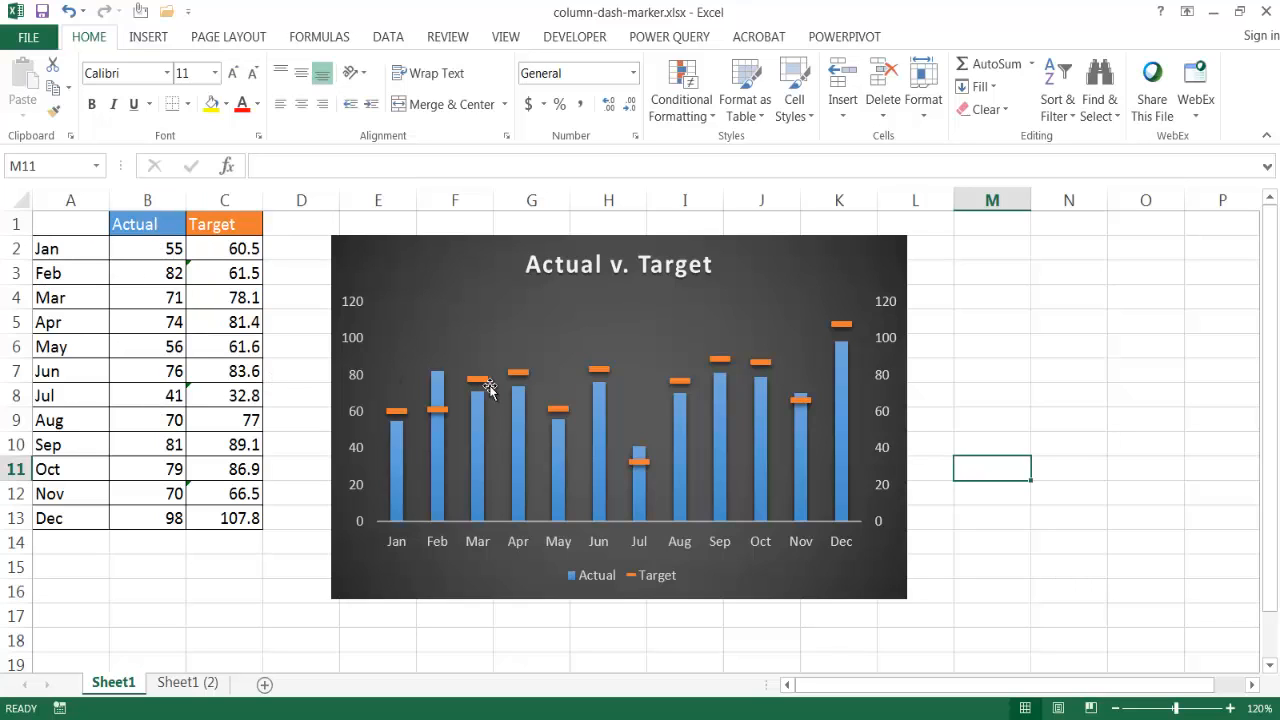
mouse_move(476, 452)
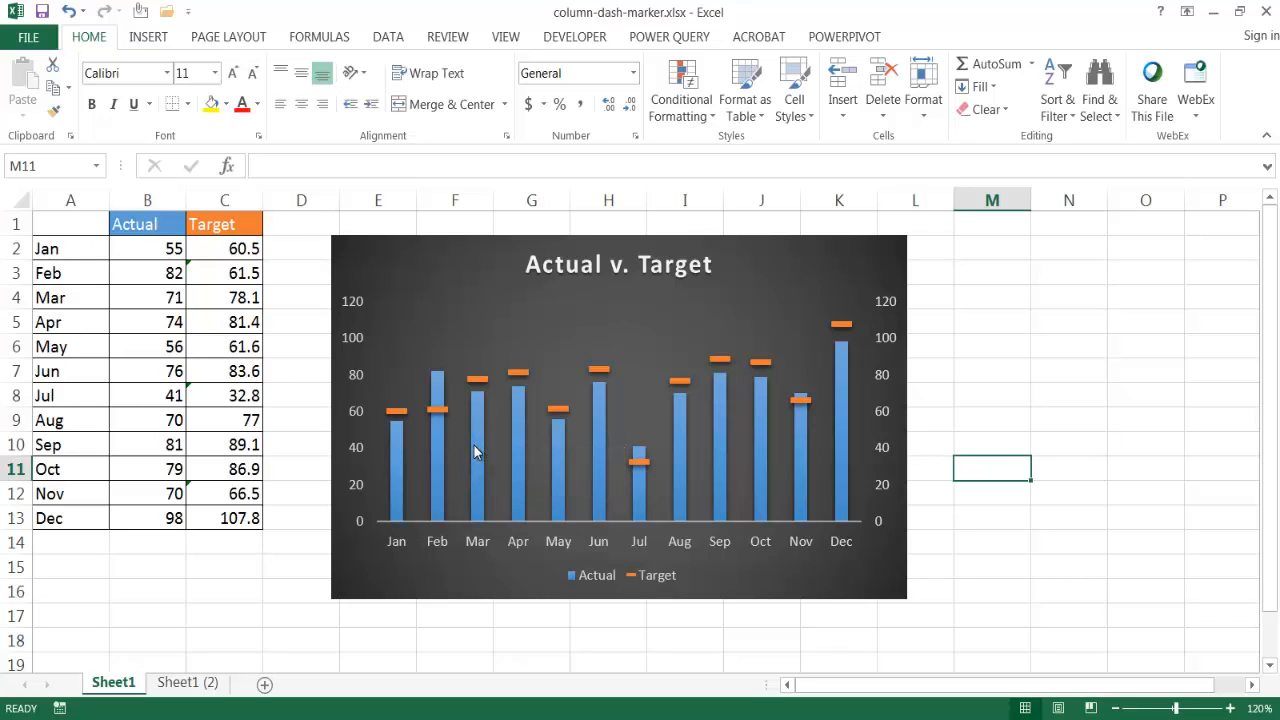
mouse_move(793, 332)
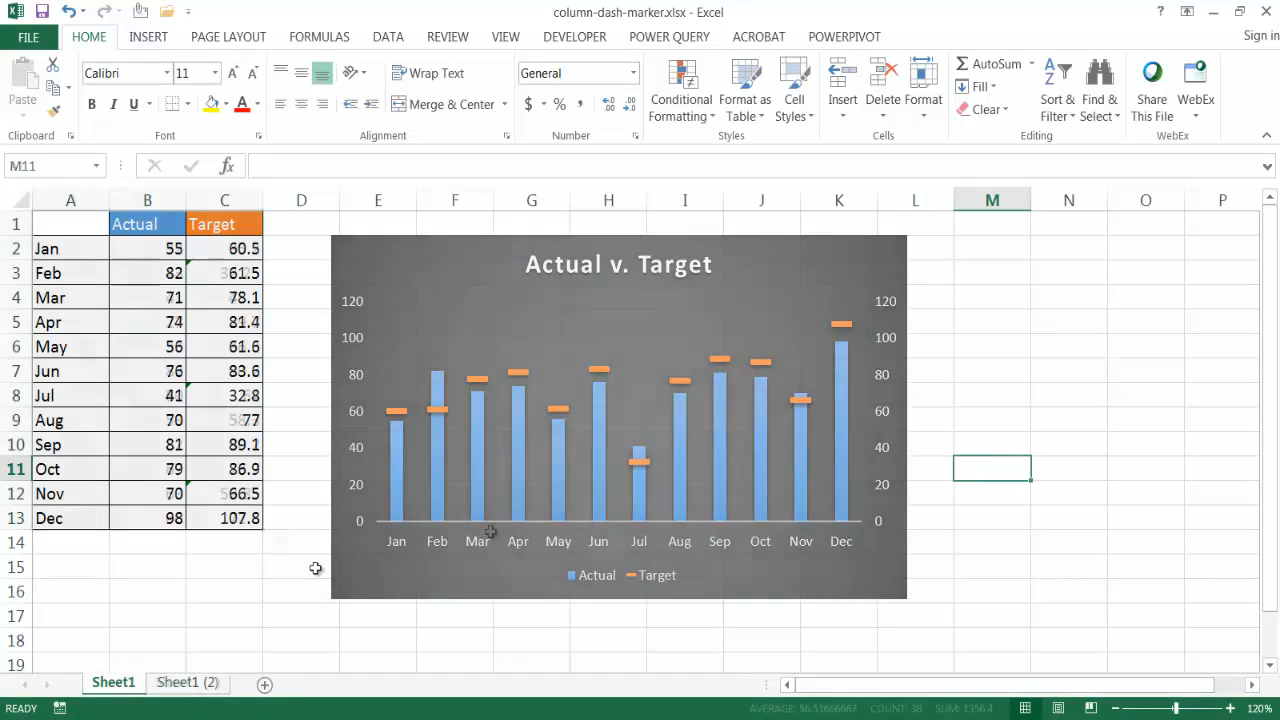
left_click(187, 682)
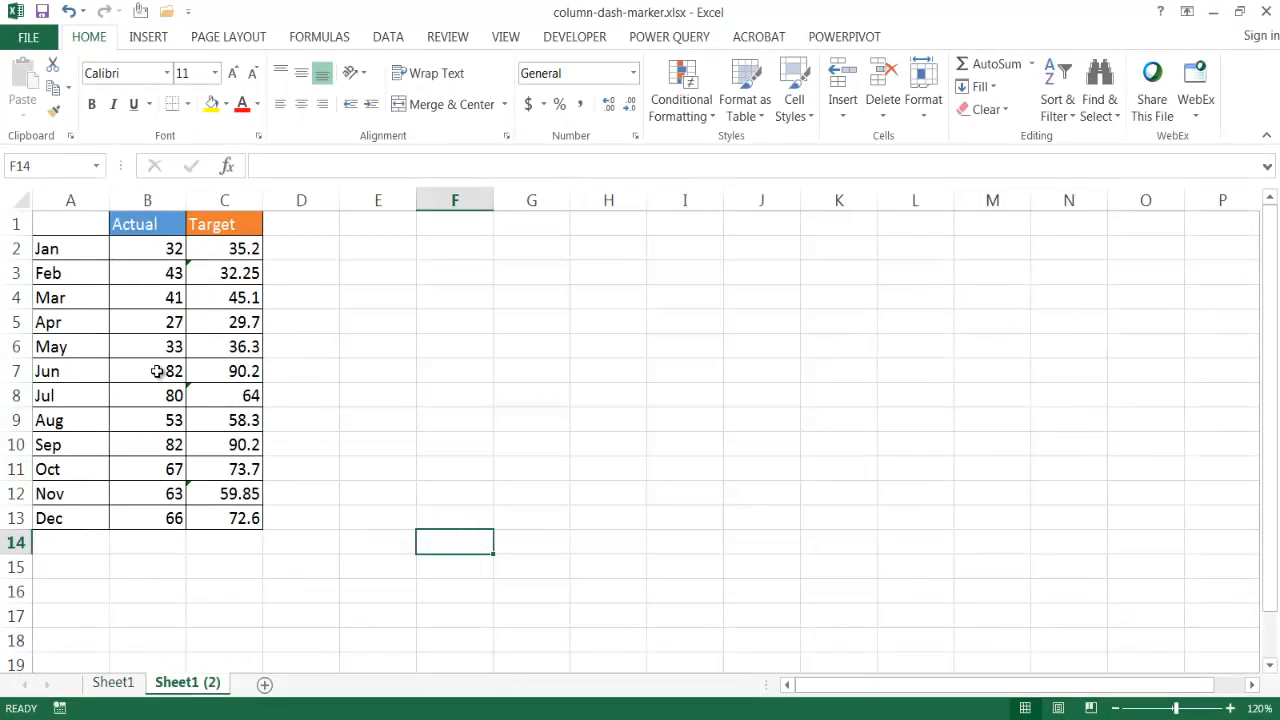
left_click(147, 371)
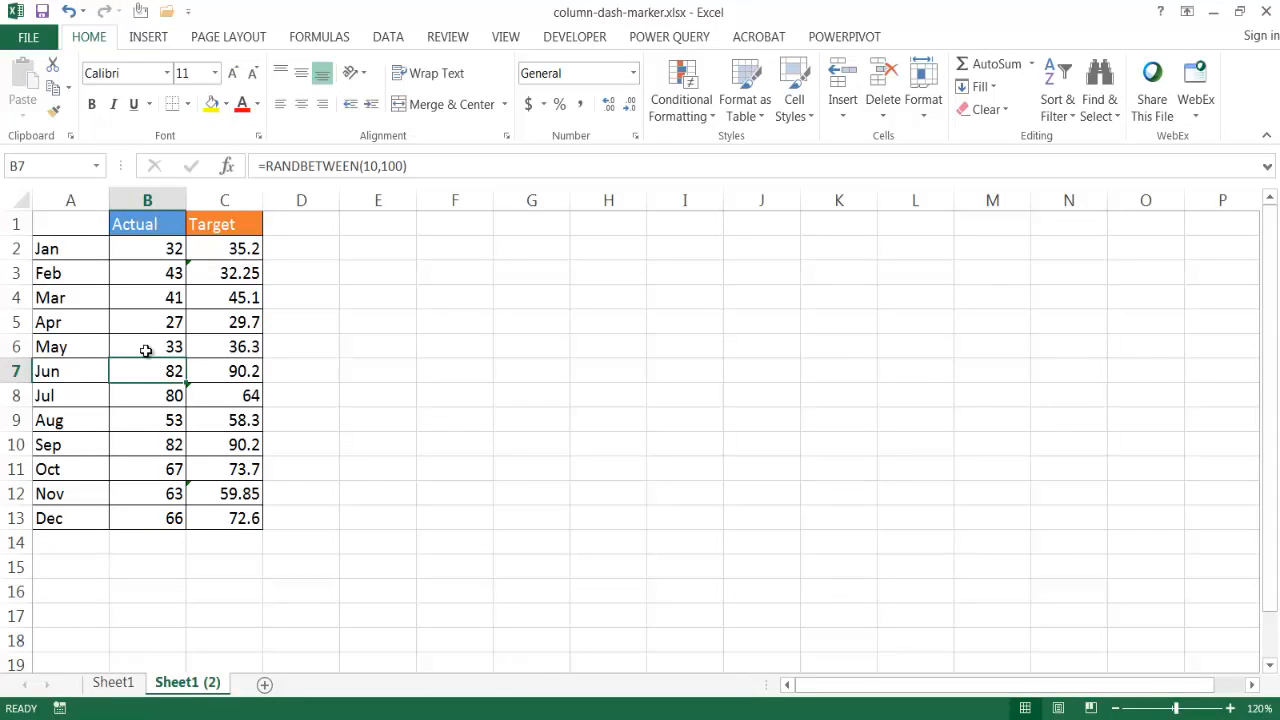
mouse_move(108, 100)
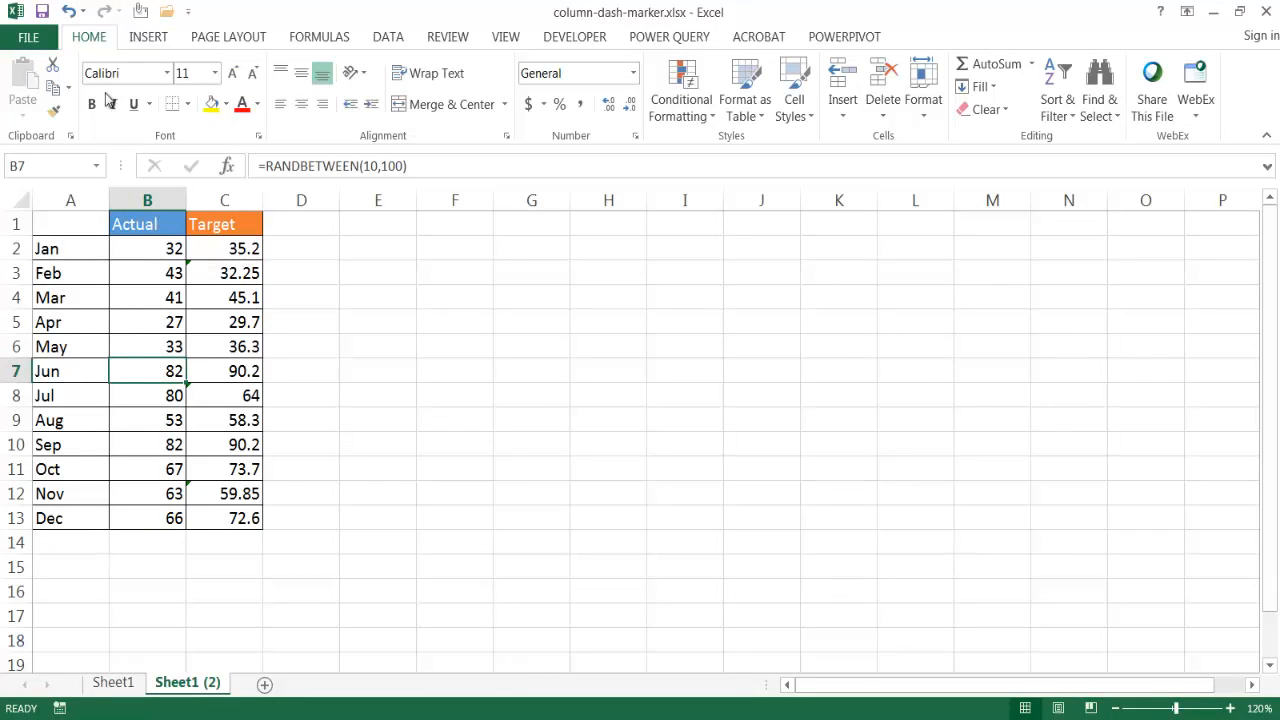
left_click(148, 37)
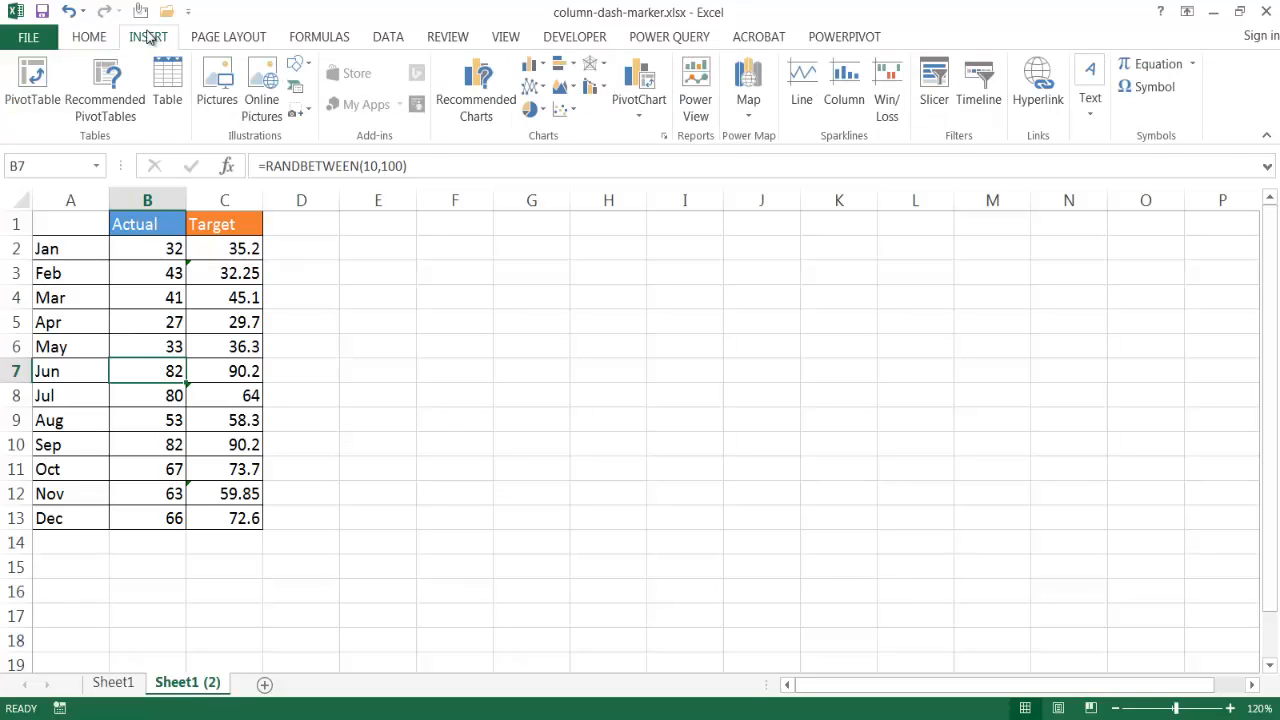
left_click(532, 75)
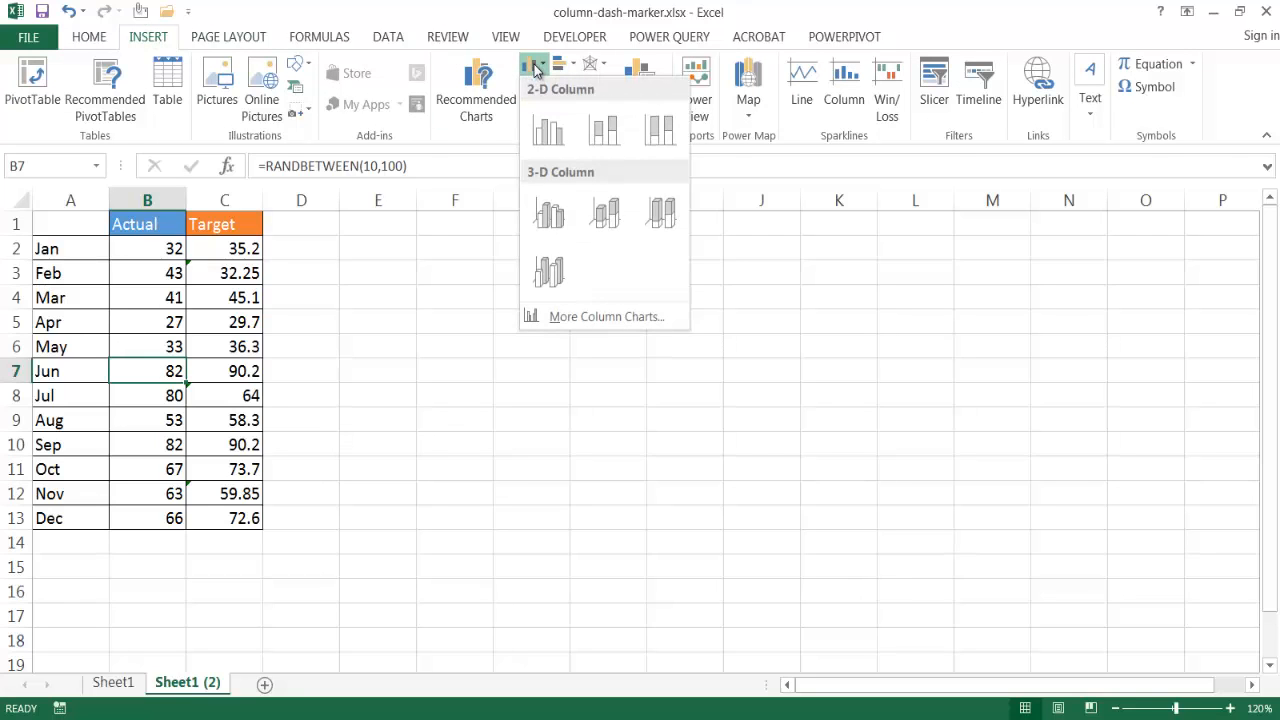
- Insert a 2-D Clustered Column chart and select the orange Target series
left_click(548, 131)
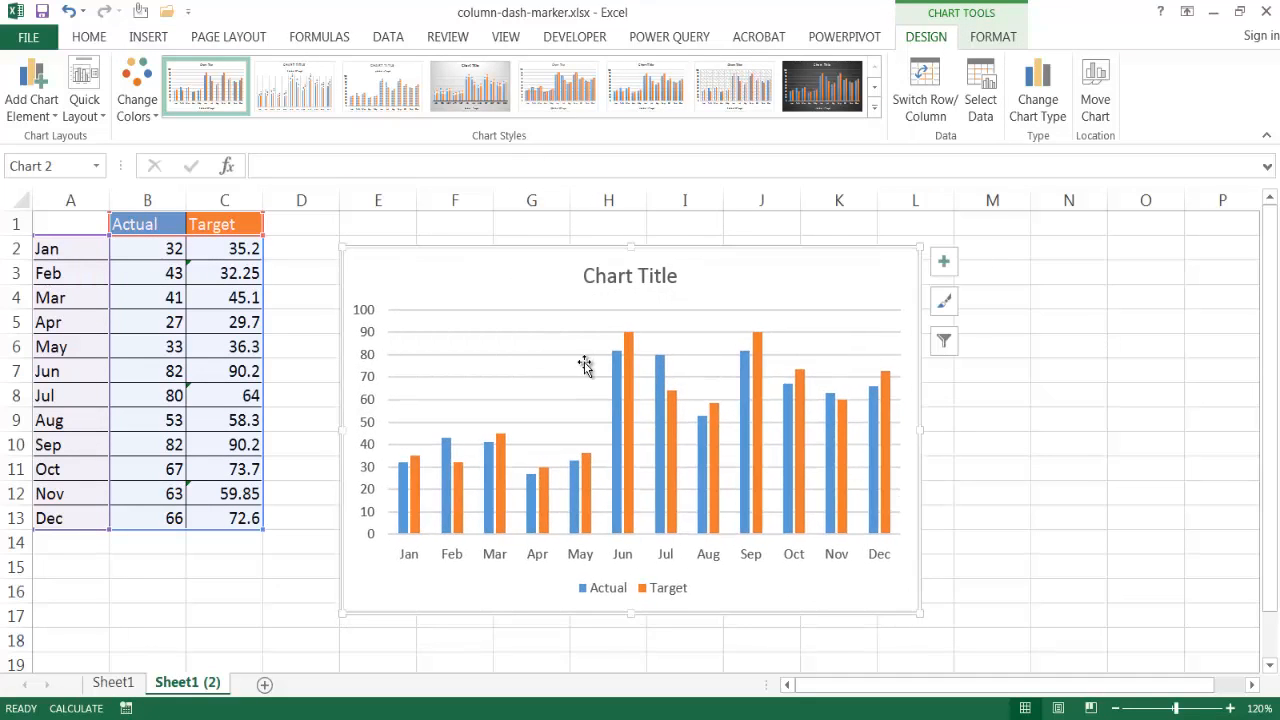
mouse_move(443, 352)
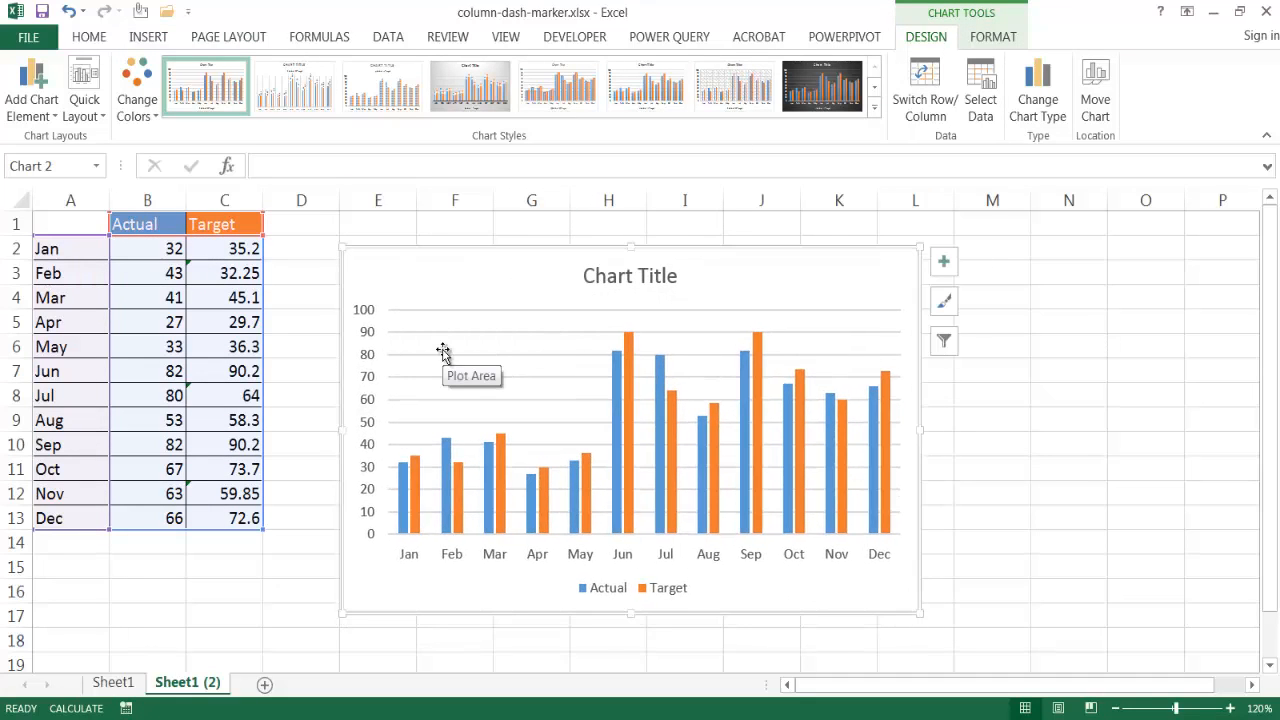
mouse_move(405, 490)
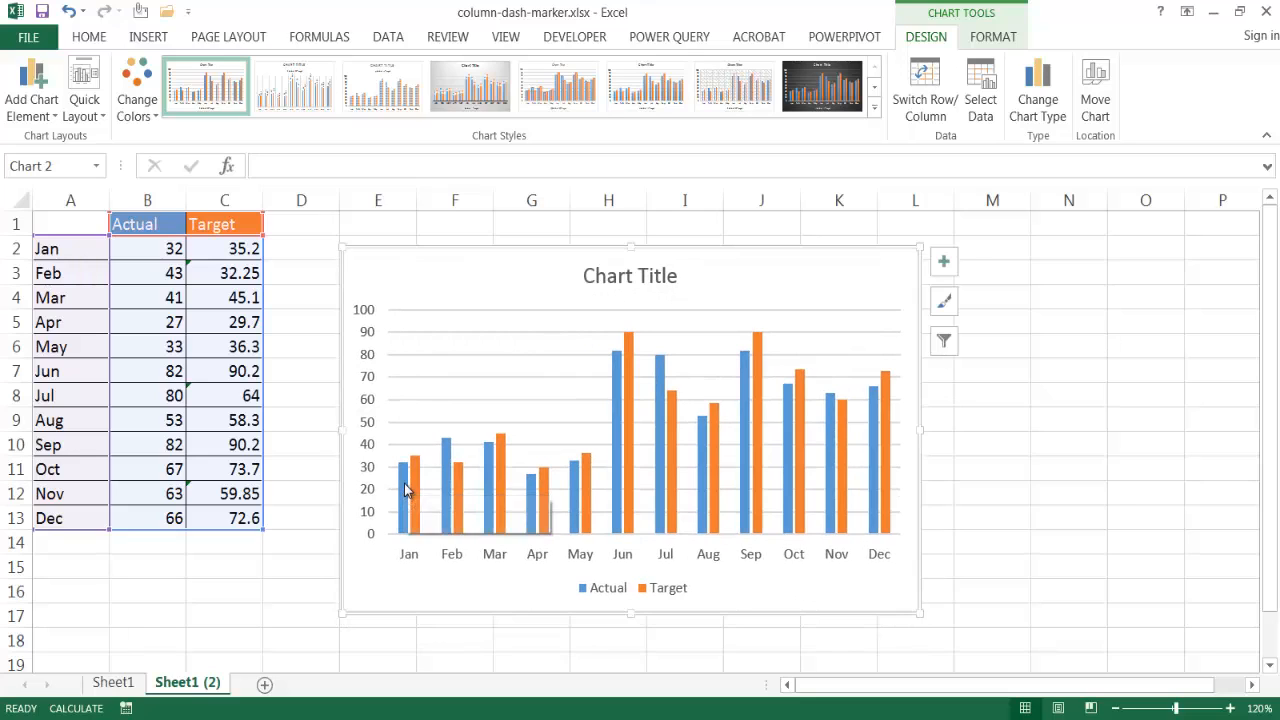
mouse_move(416, 472)
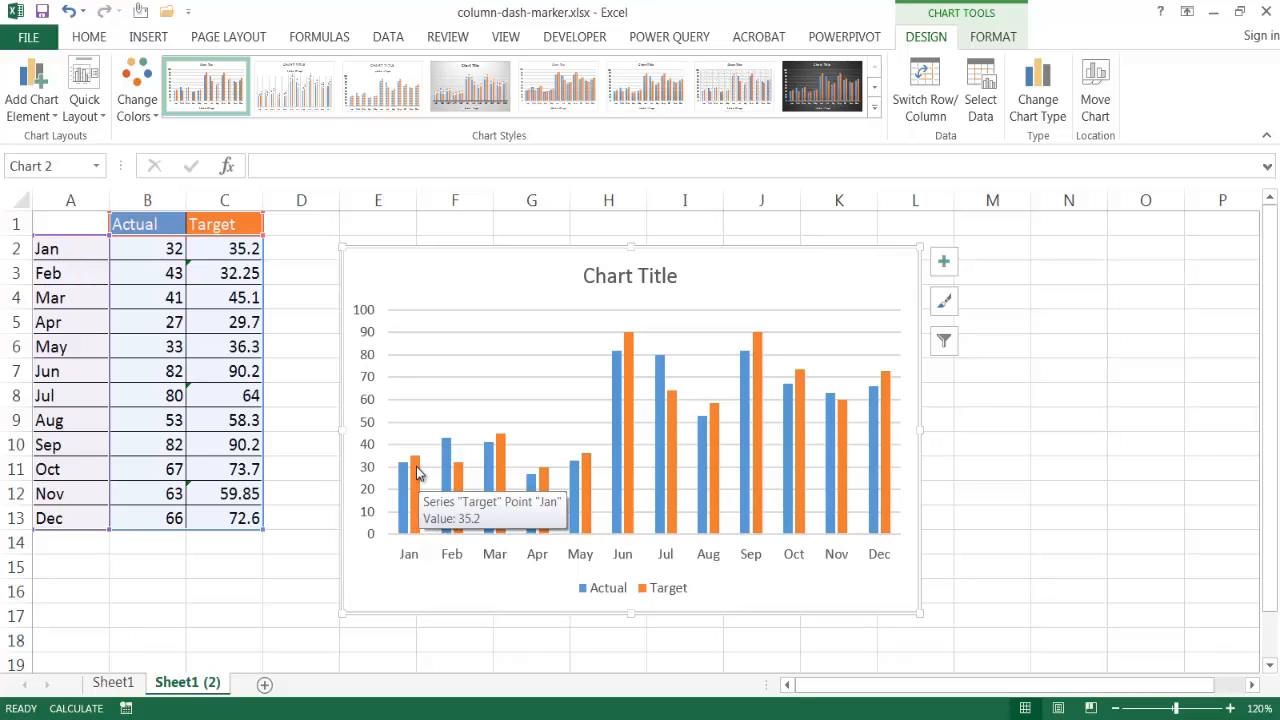
left_click(415, 470)
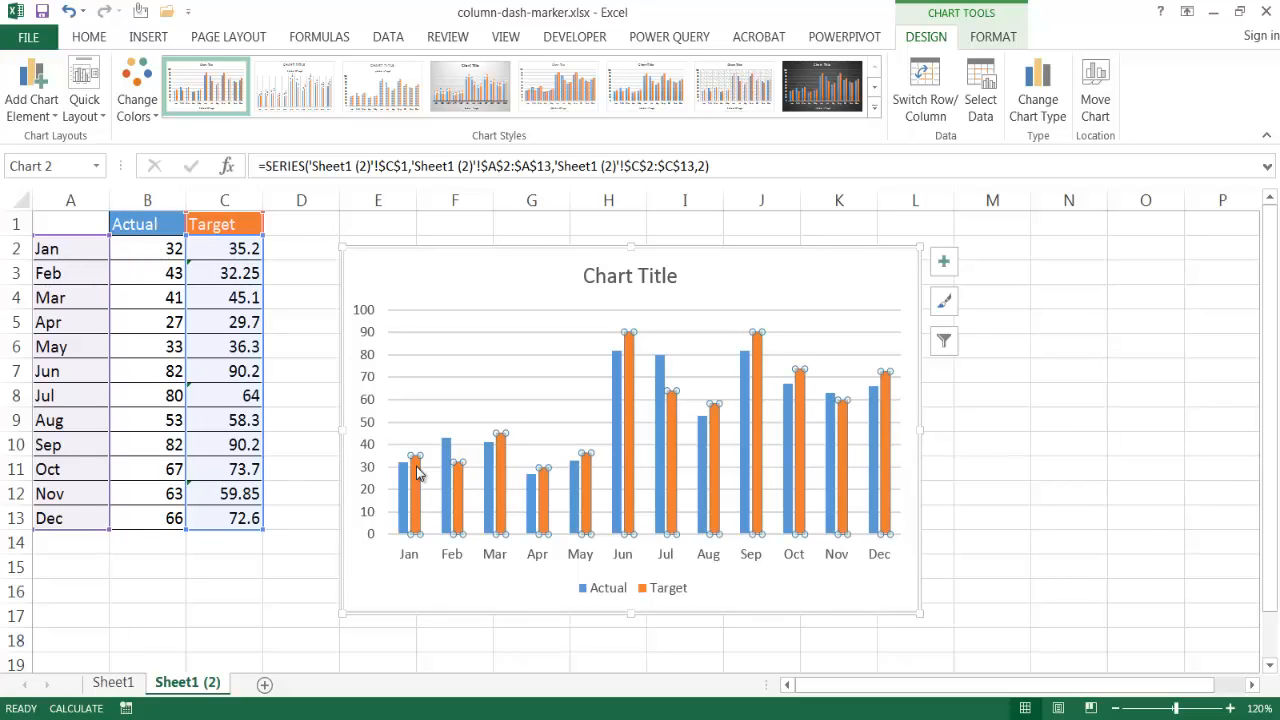
- Change the chart to a Combo with Target as Line with Markers, Actual as Clustered Column
right_click(415, 465)
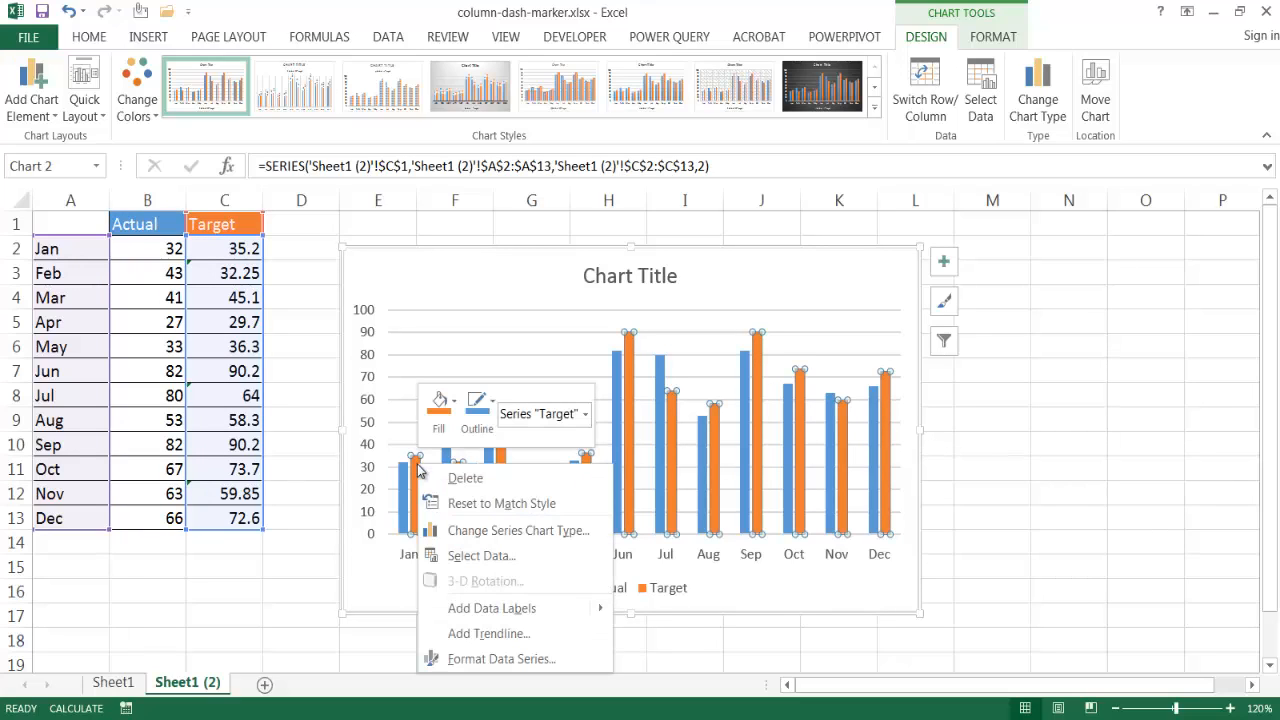
mouse_move(518, 530)
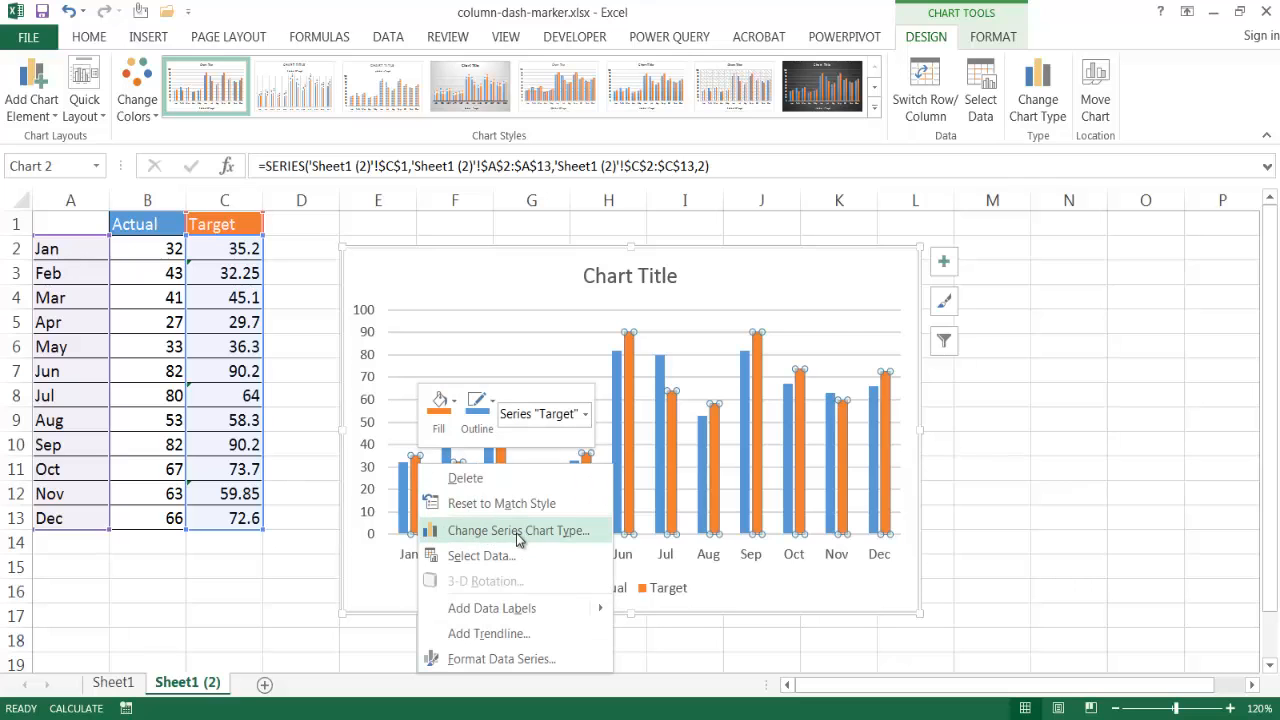
left_click(518, 530)
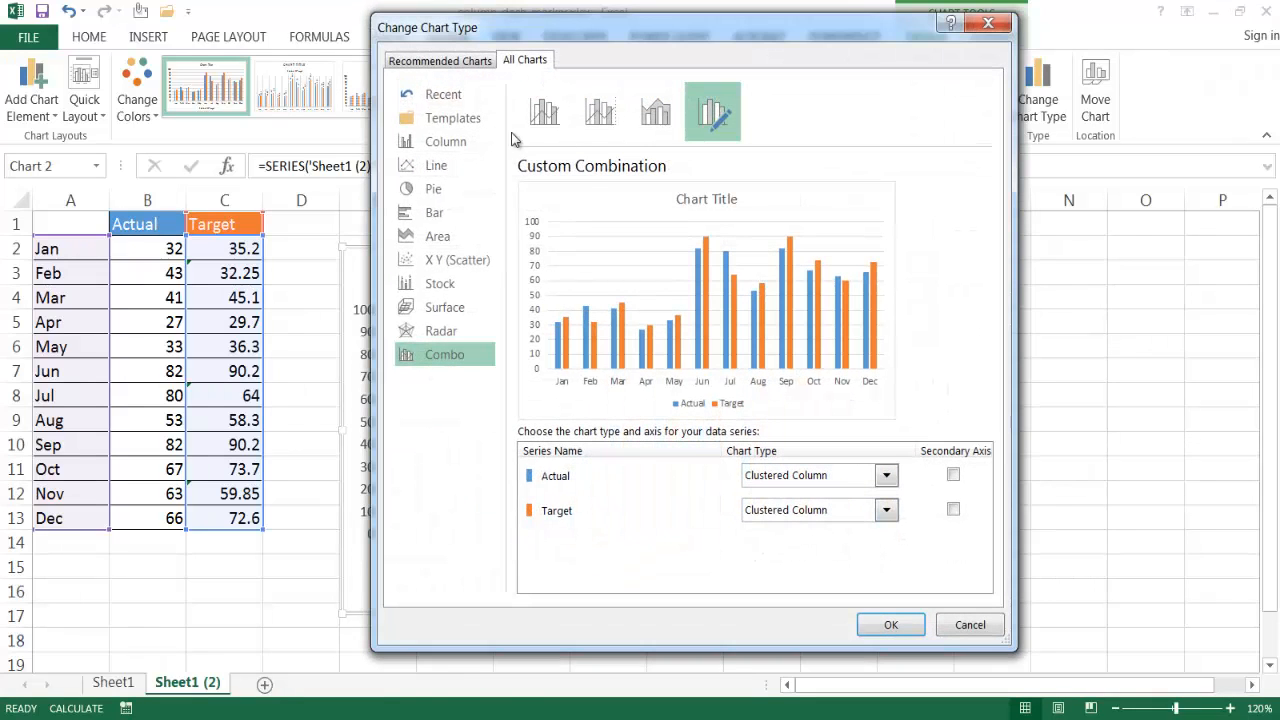
mouse_move(480, 35)
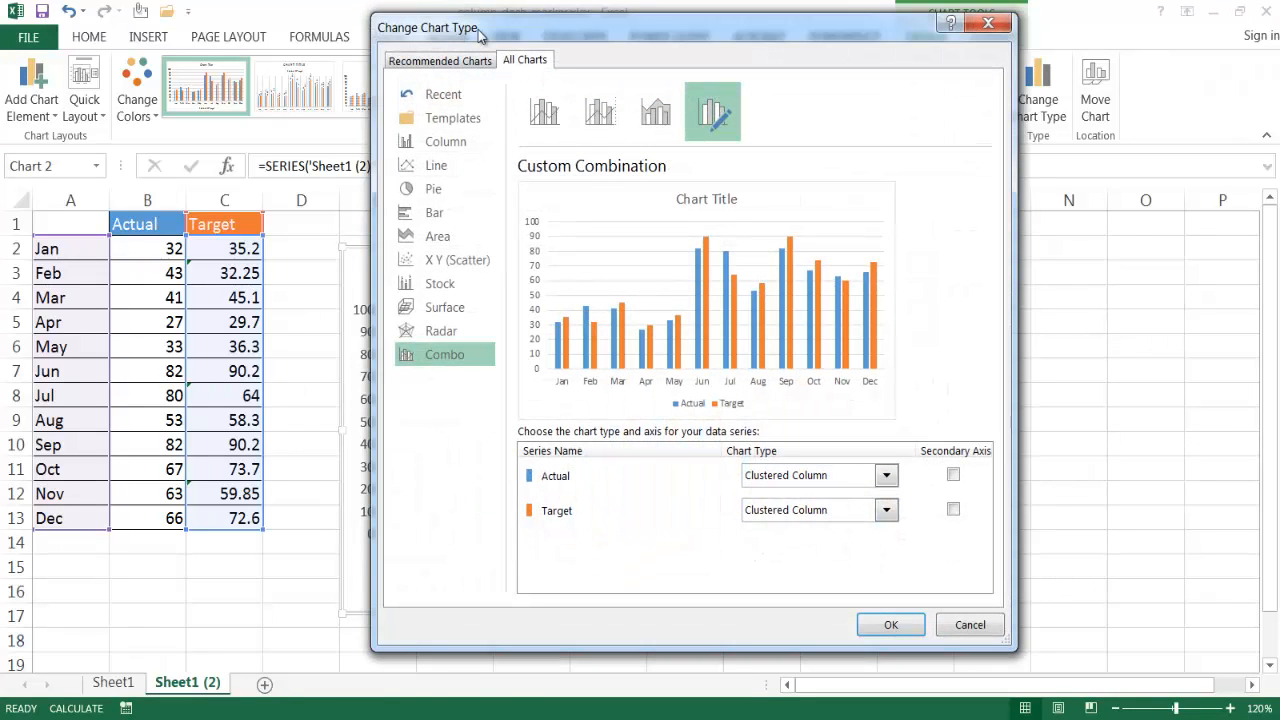
mouse_move(630, 435)
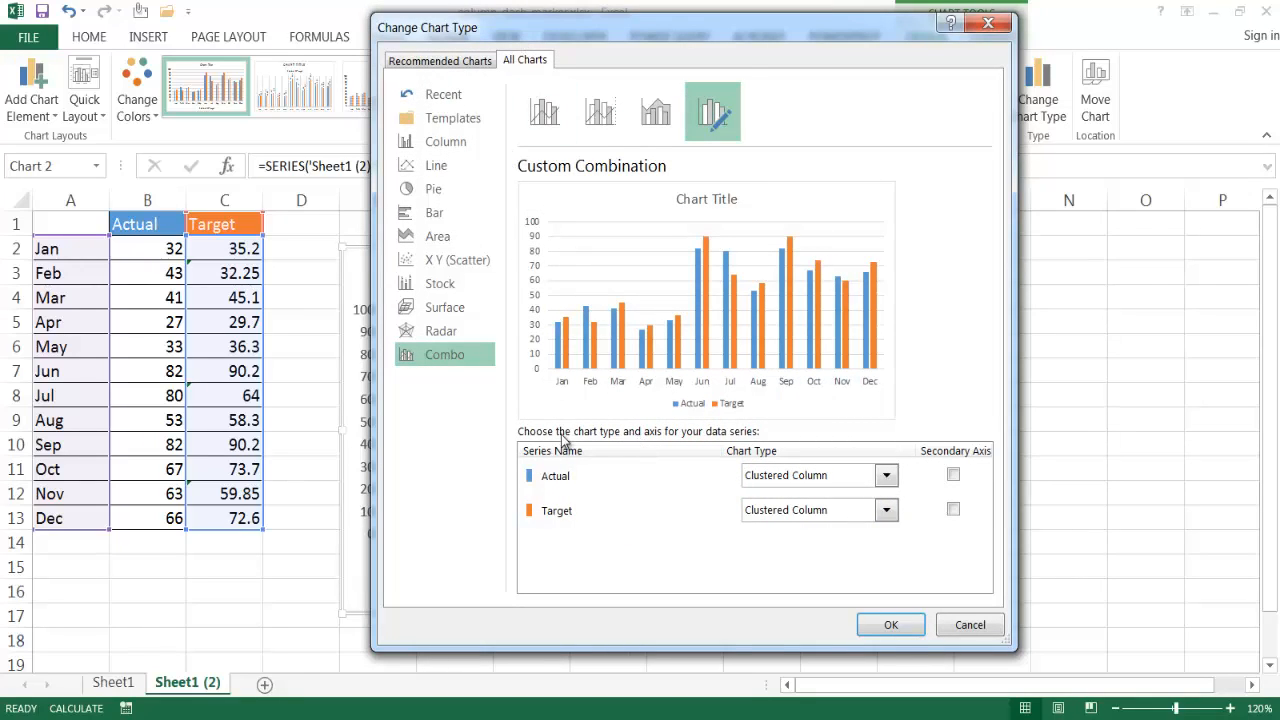
mouse_move(572, 485)
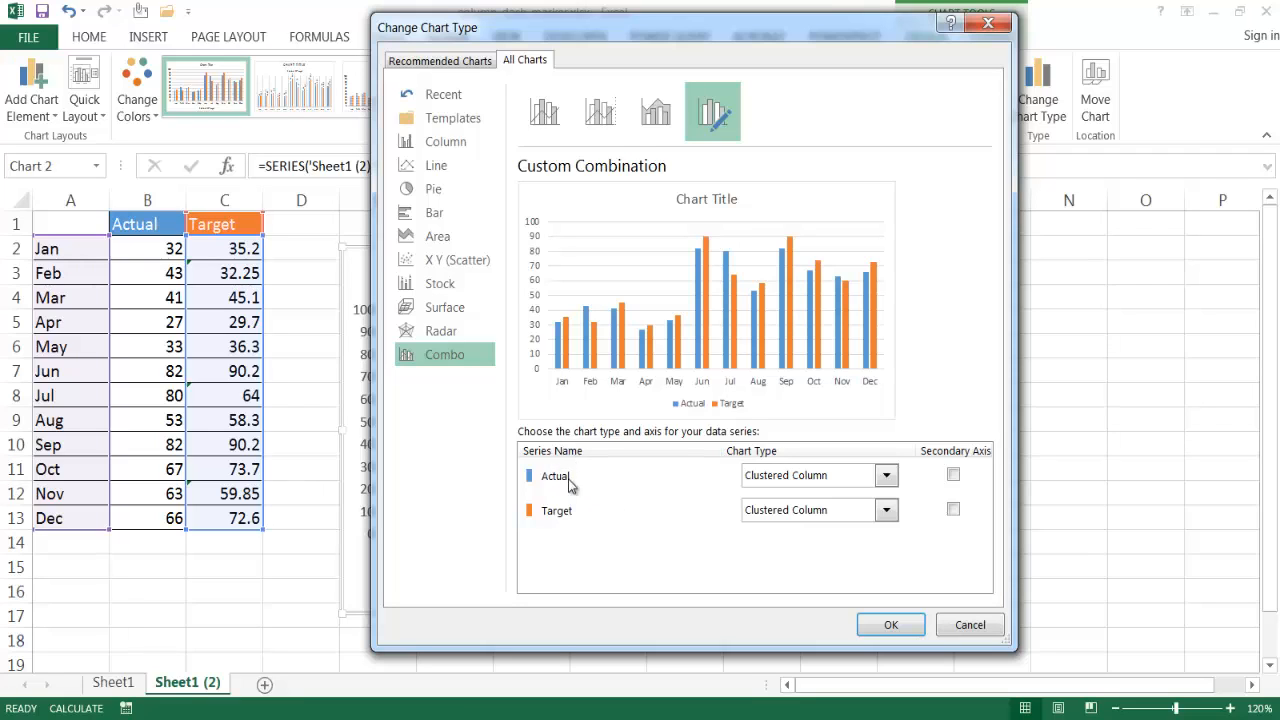
left_click(620, 510)
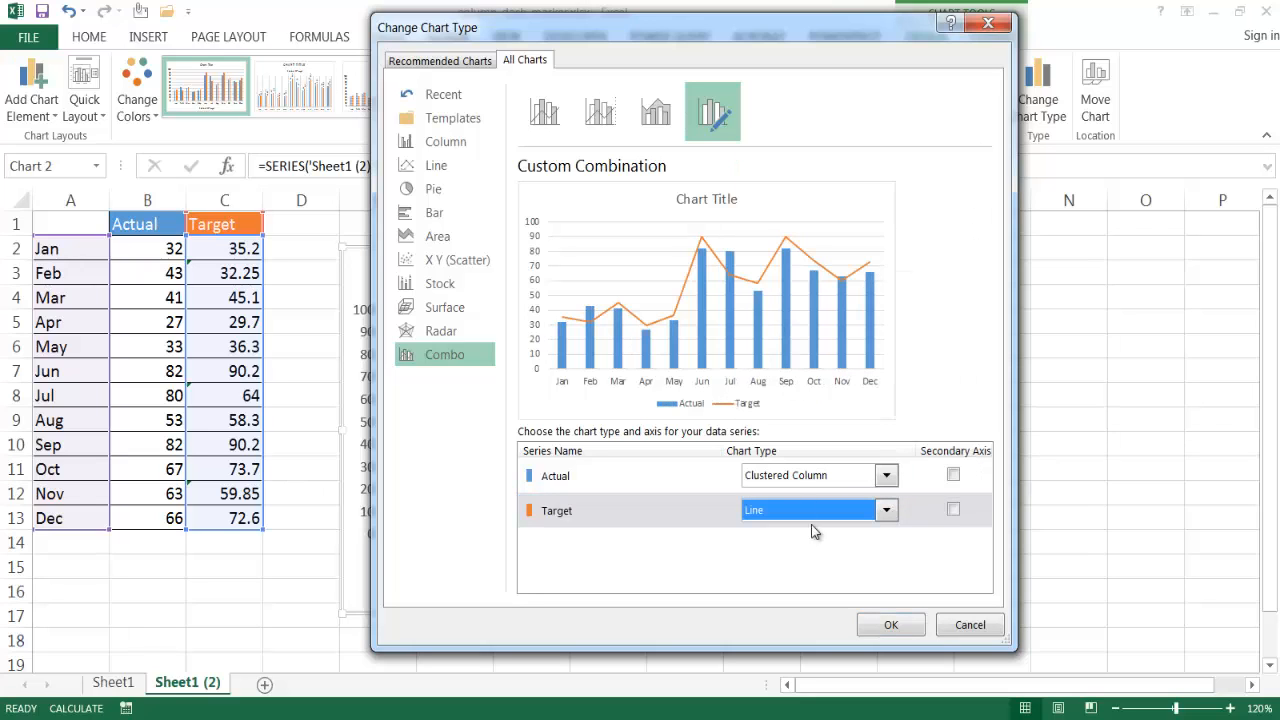
left_click(886, 510)
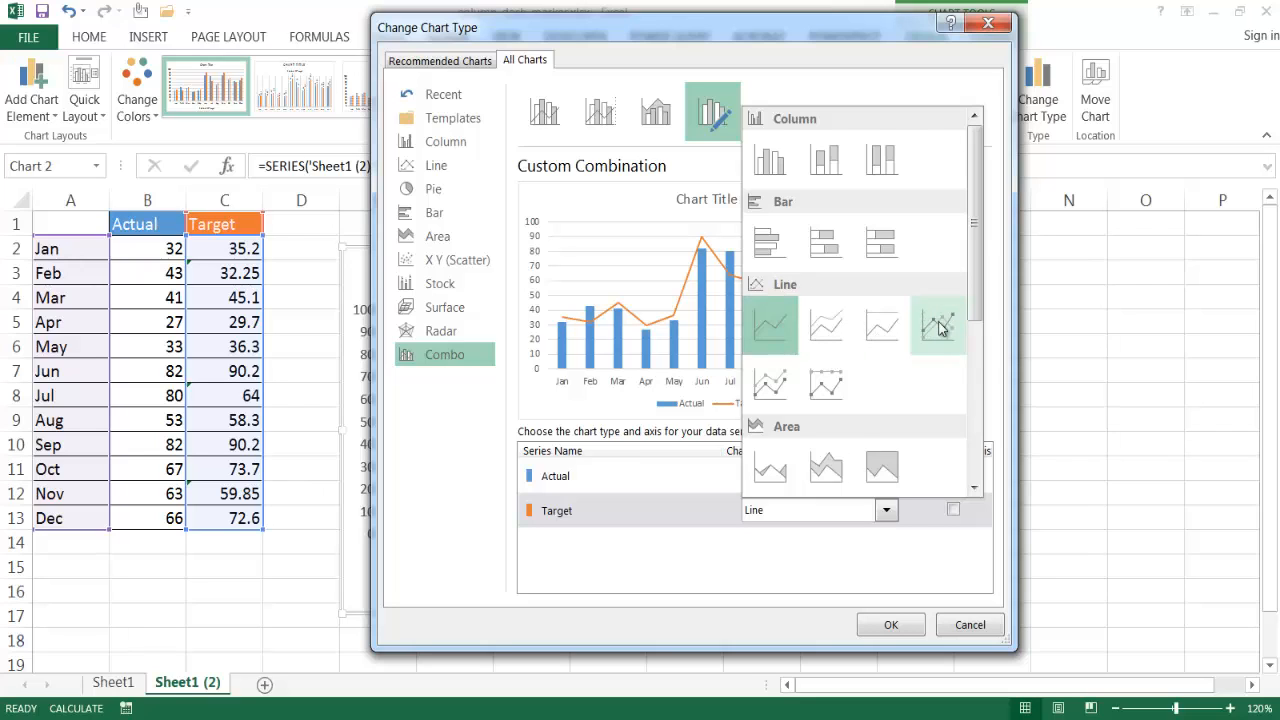
left_click(938, 326)
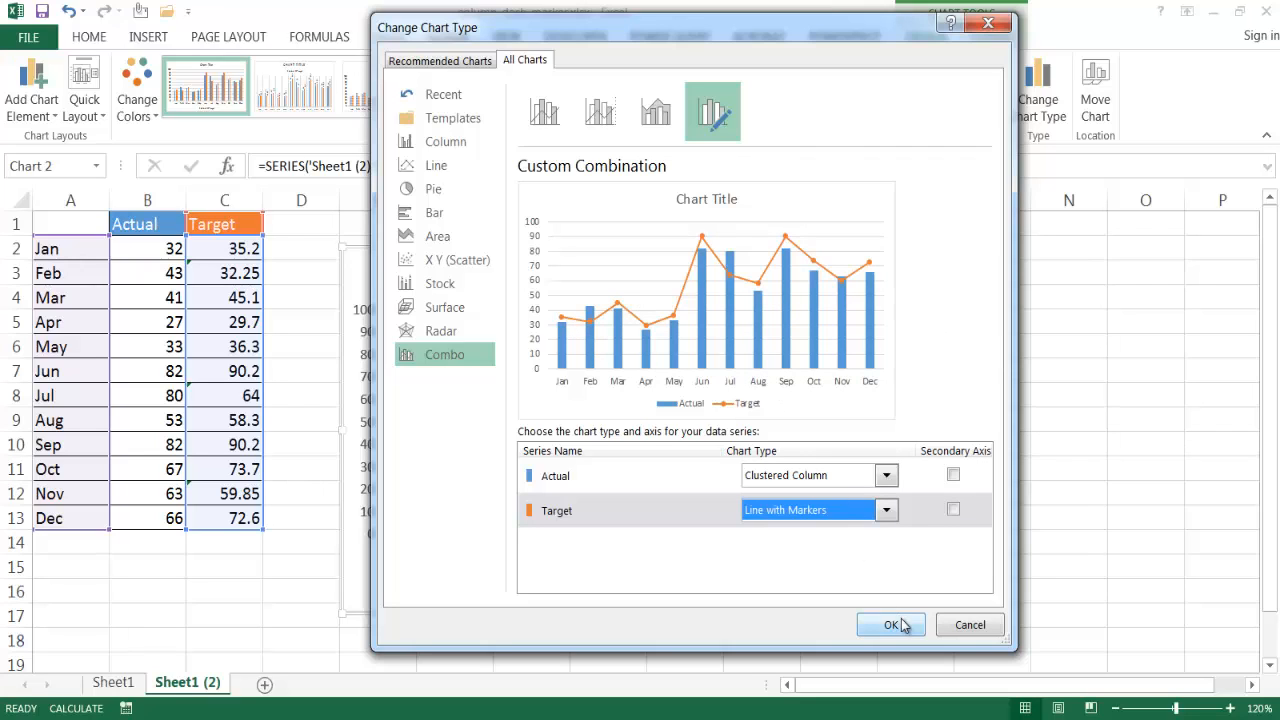
left_click(891, 624)
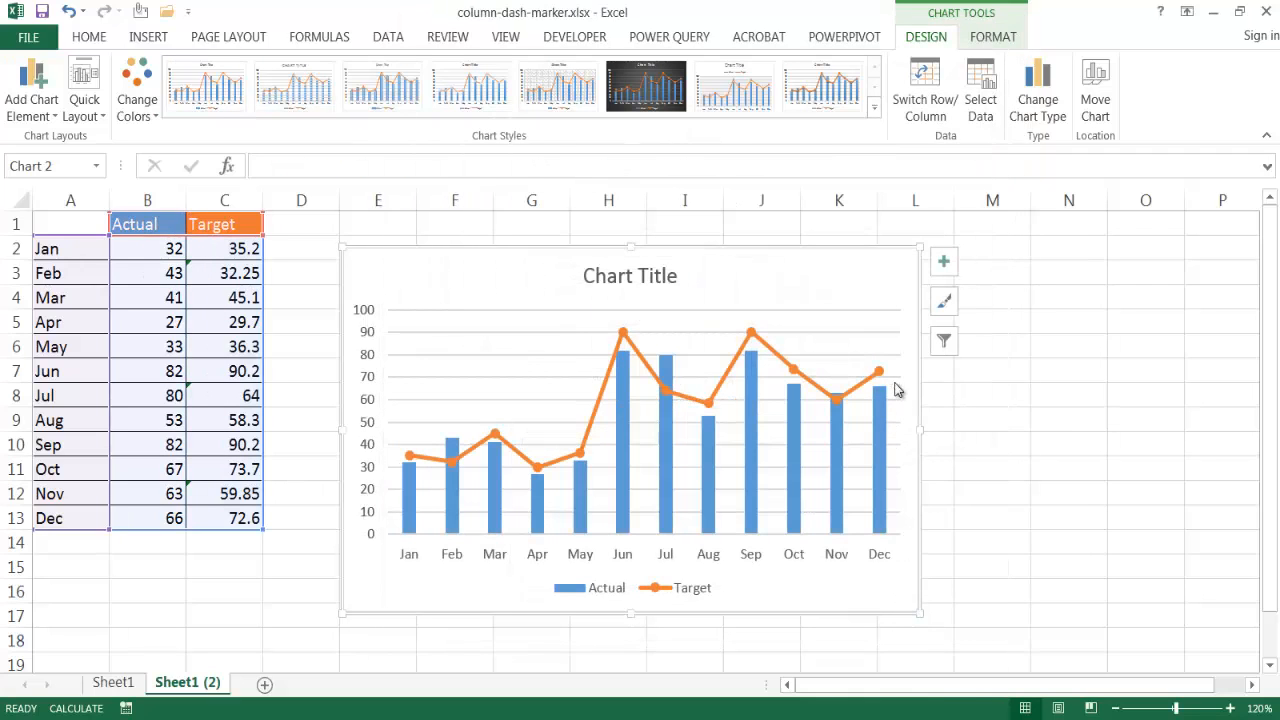
mouse_move(597, 413)
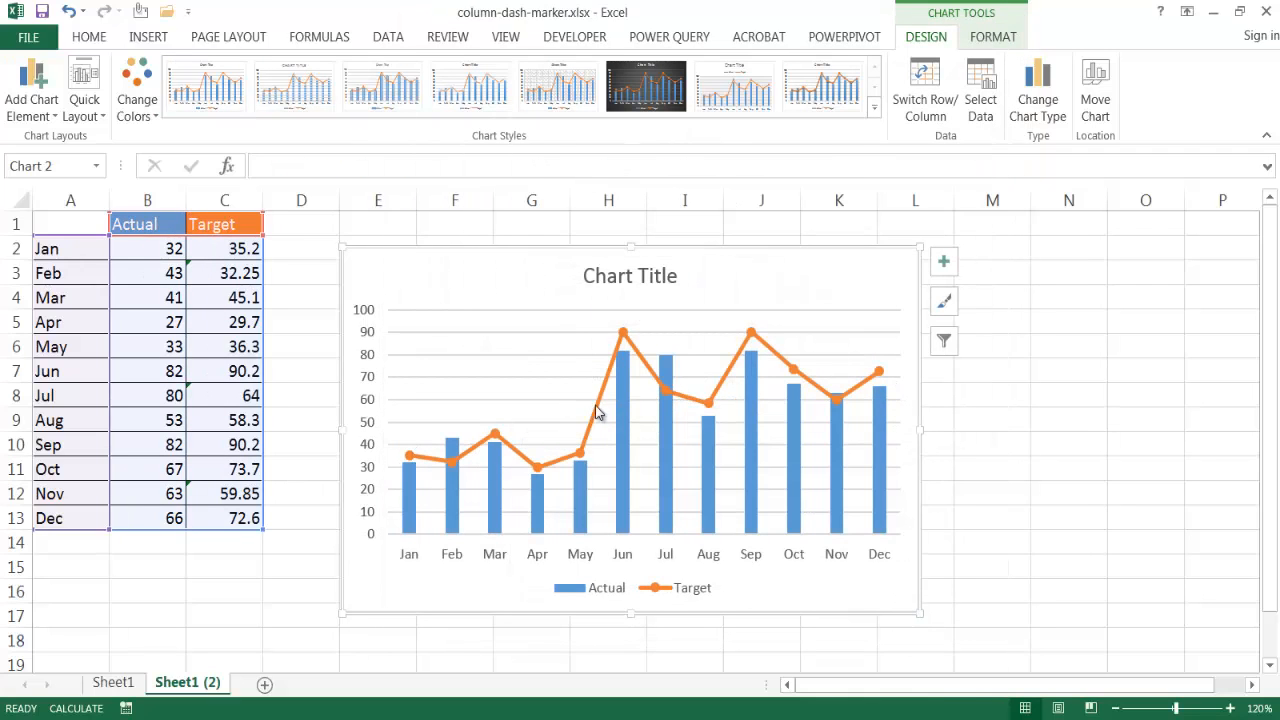
mouse_move(492, 437)
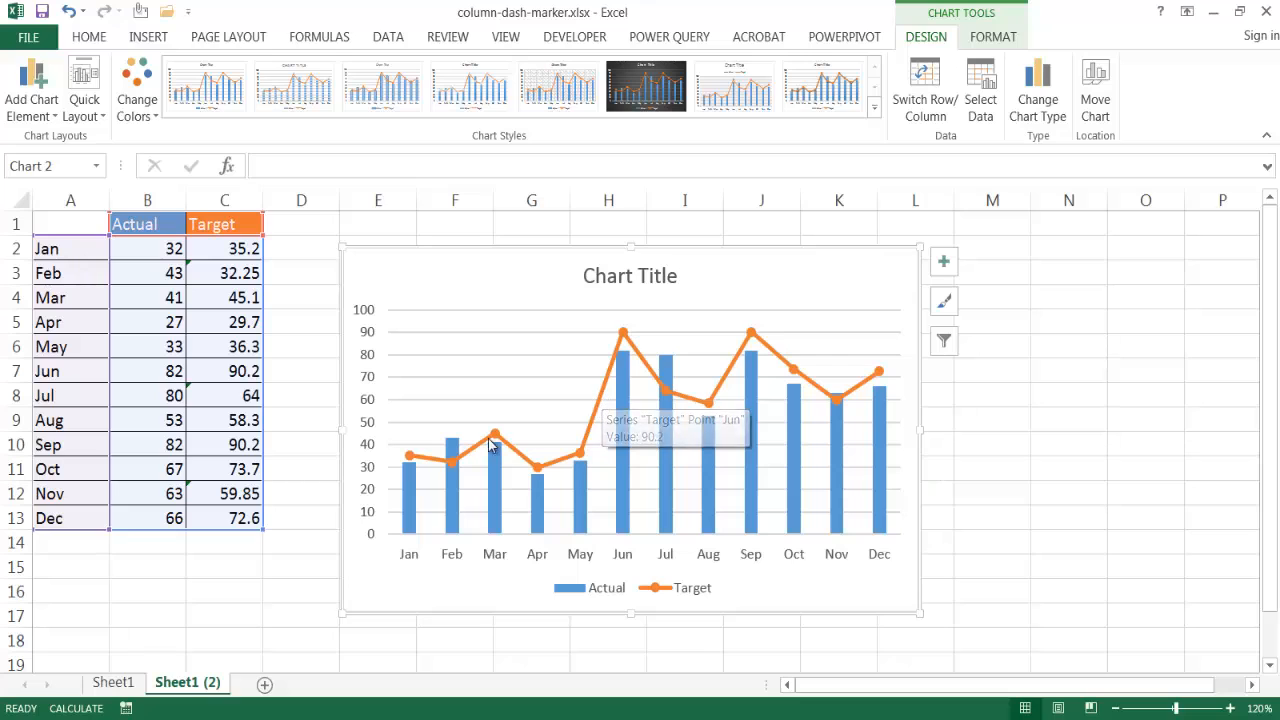
mouse_move(605, 397)
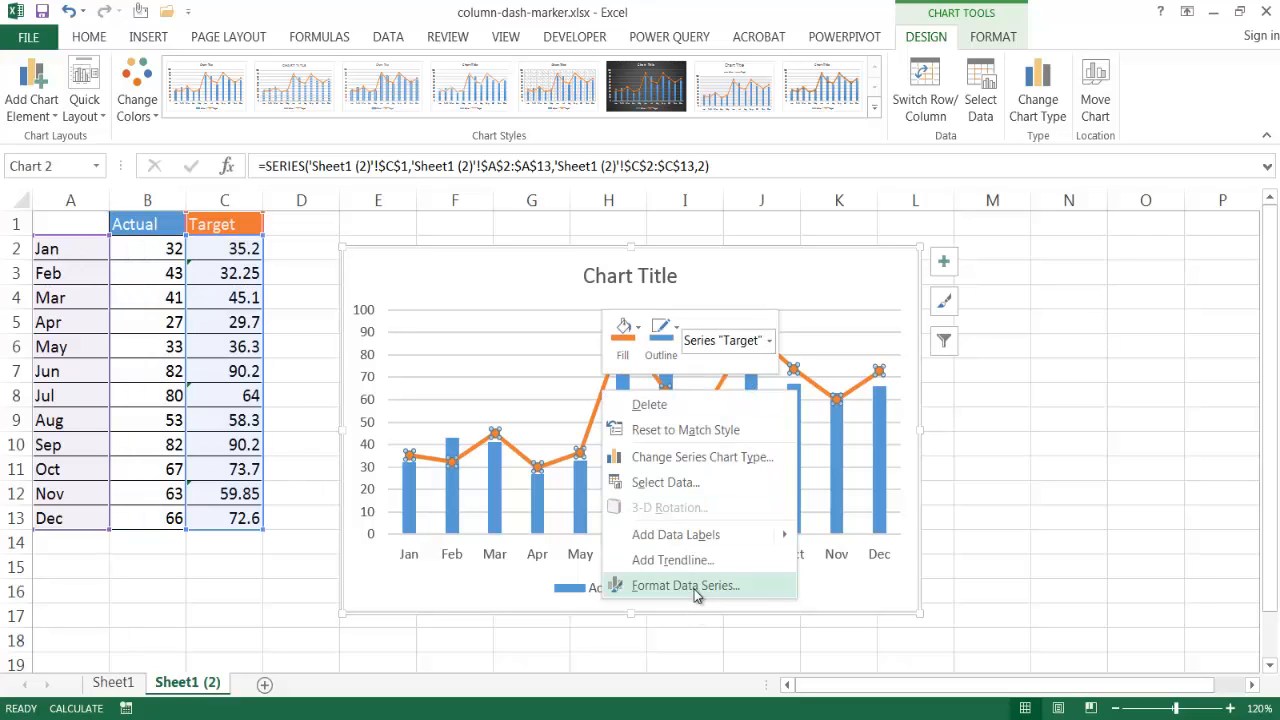
- Give the Target series larger built-in dash markers in Format Data Series
left_click(685, 585)
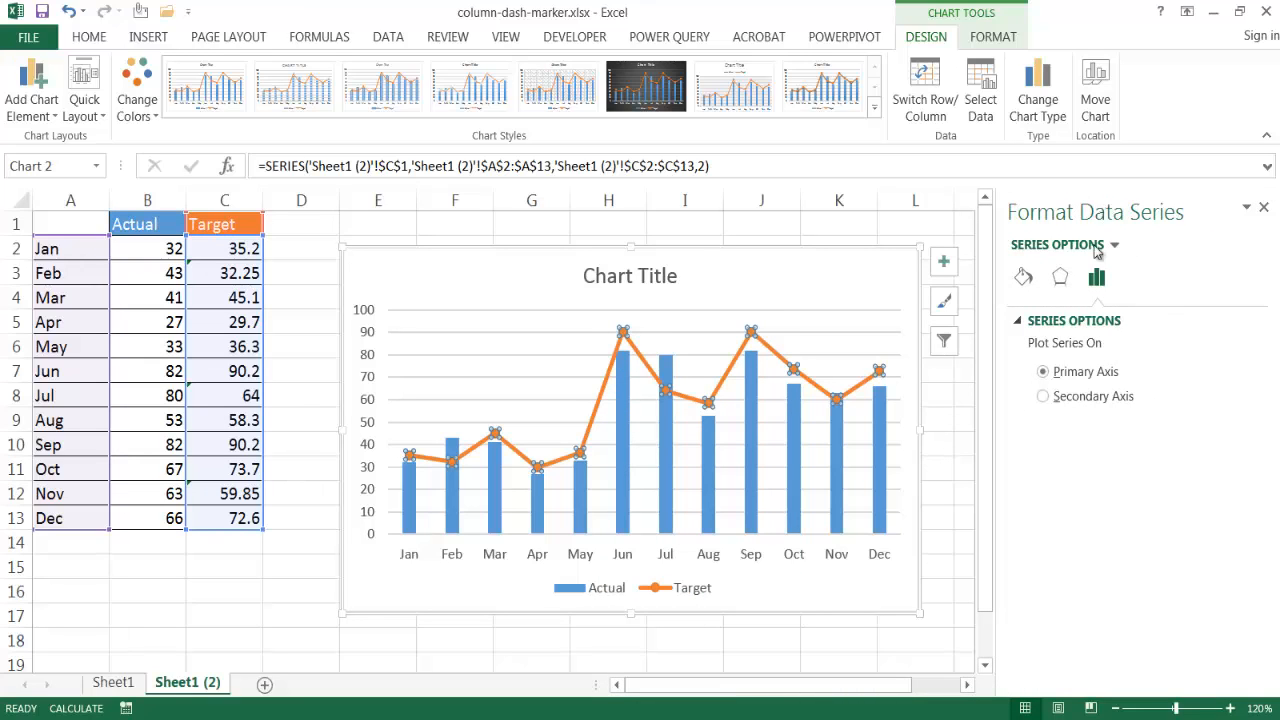
mouse_move(1023, 277)
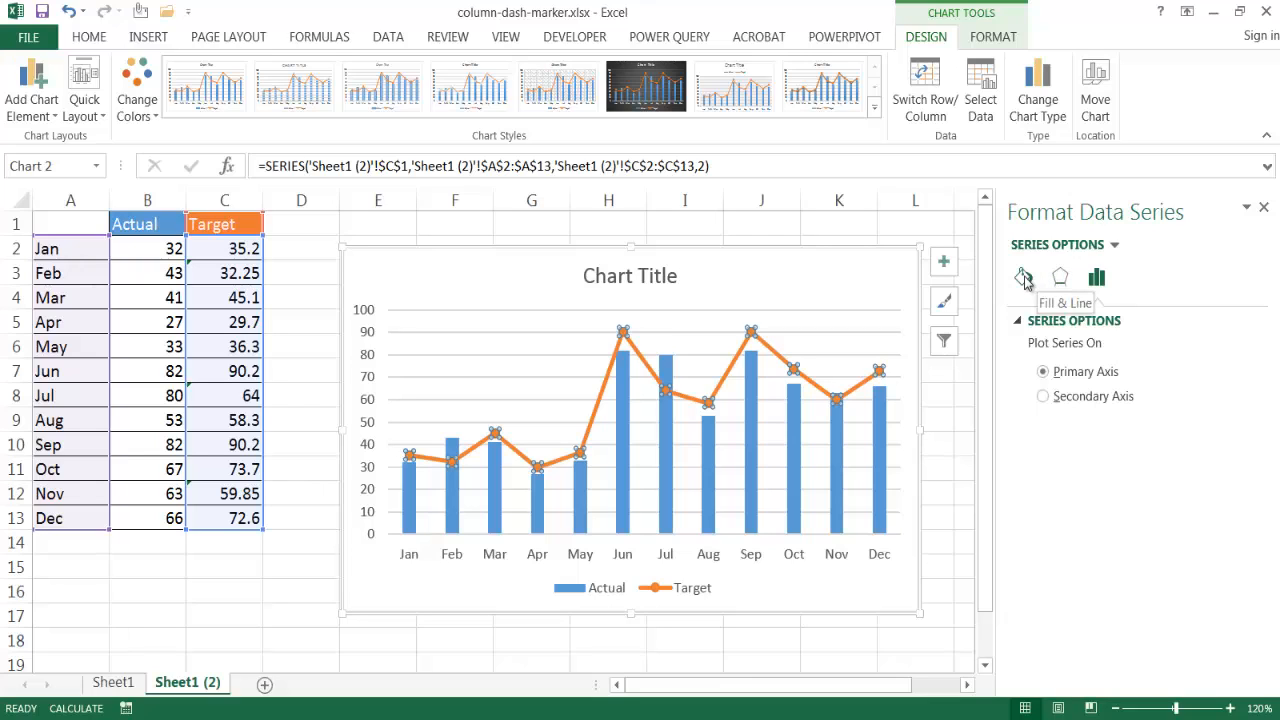
left_click(1023, 278)
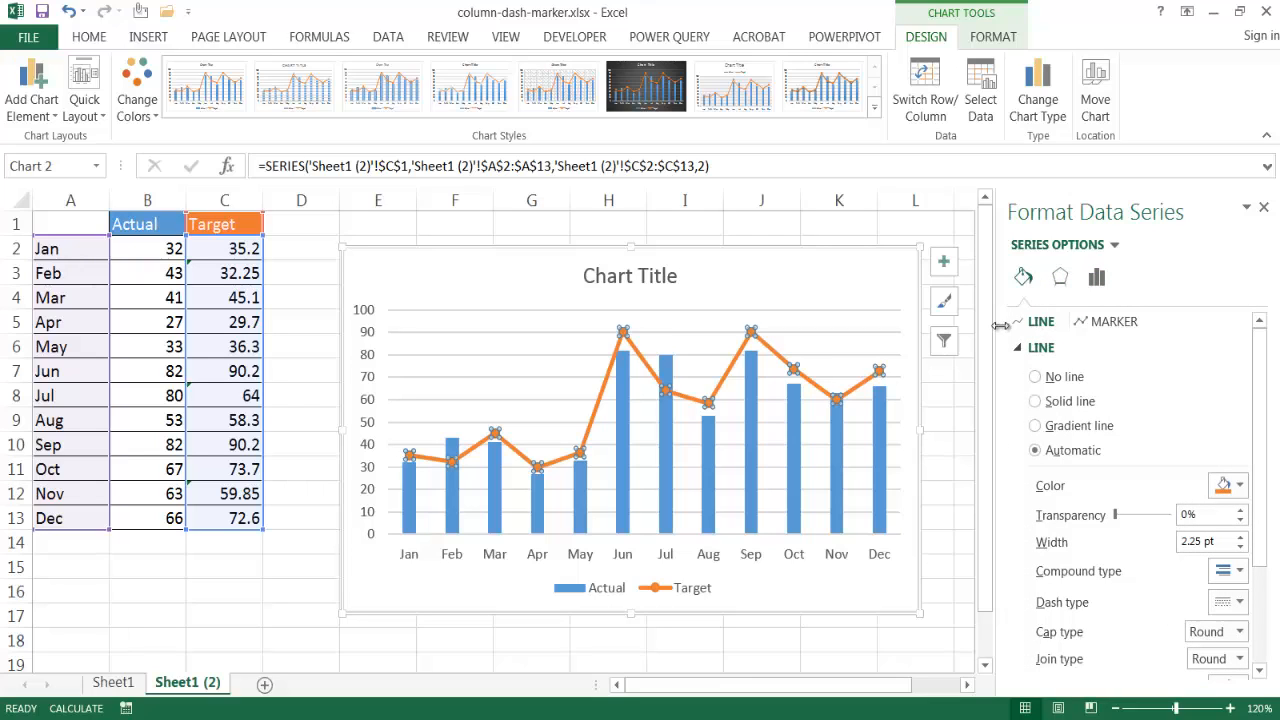
left_click(1113, 321)
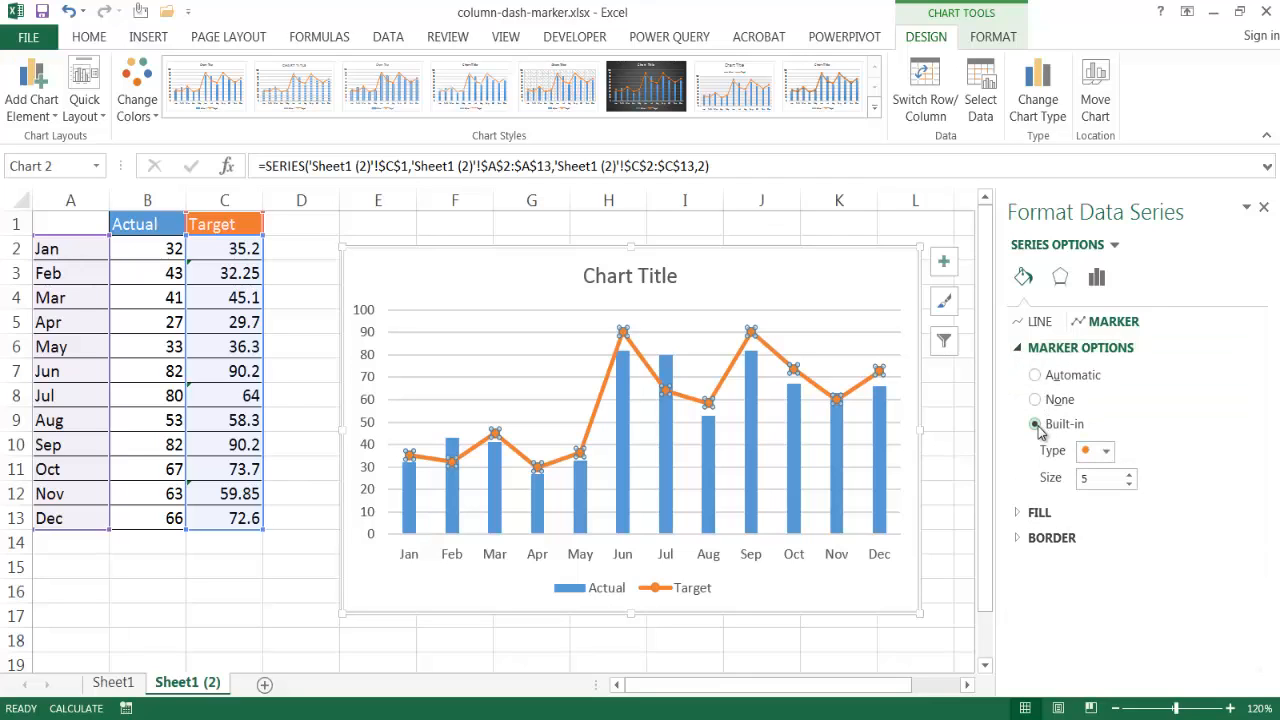
left_click(1106, 450)
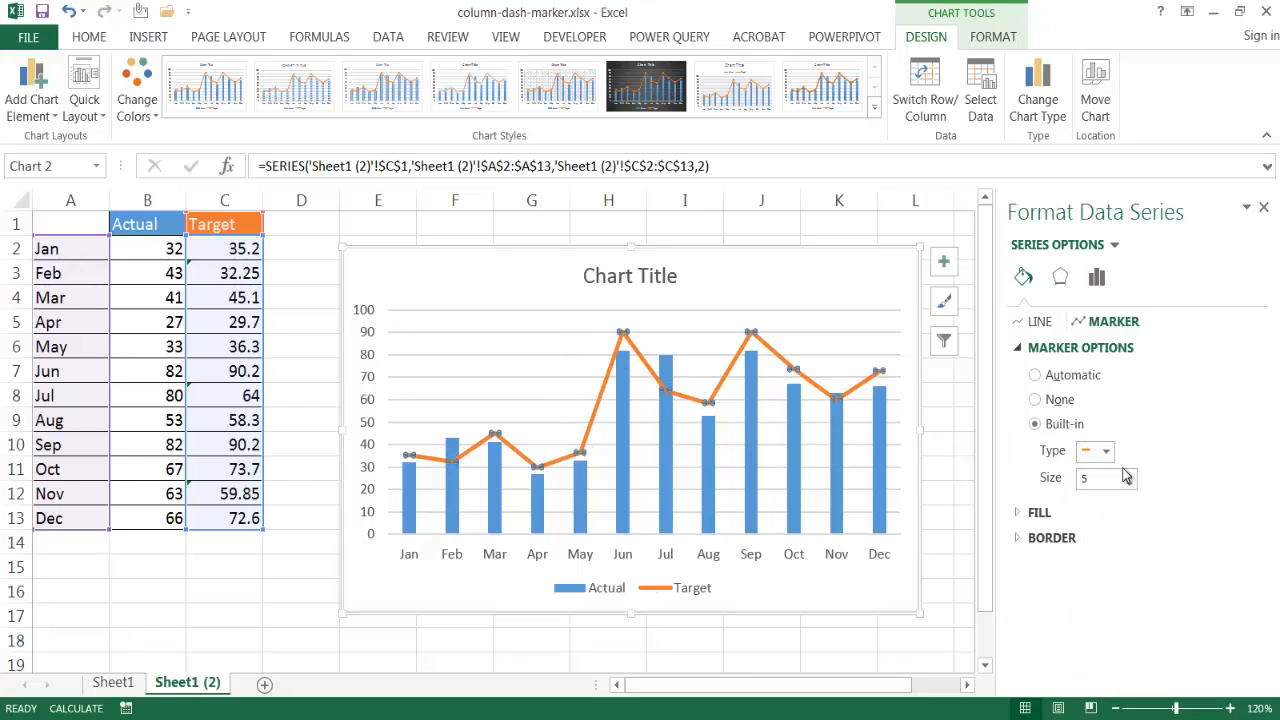
left_click(1131, 473)
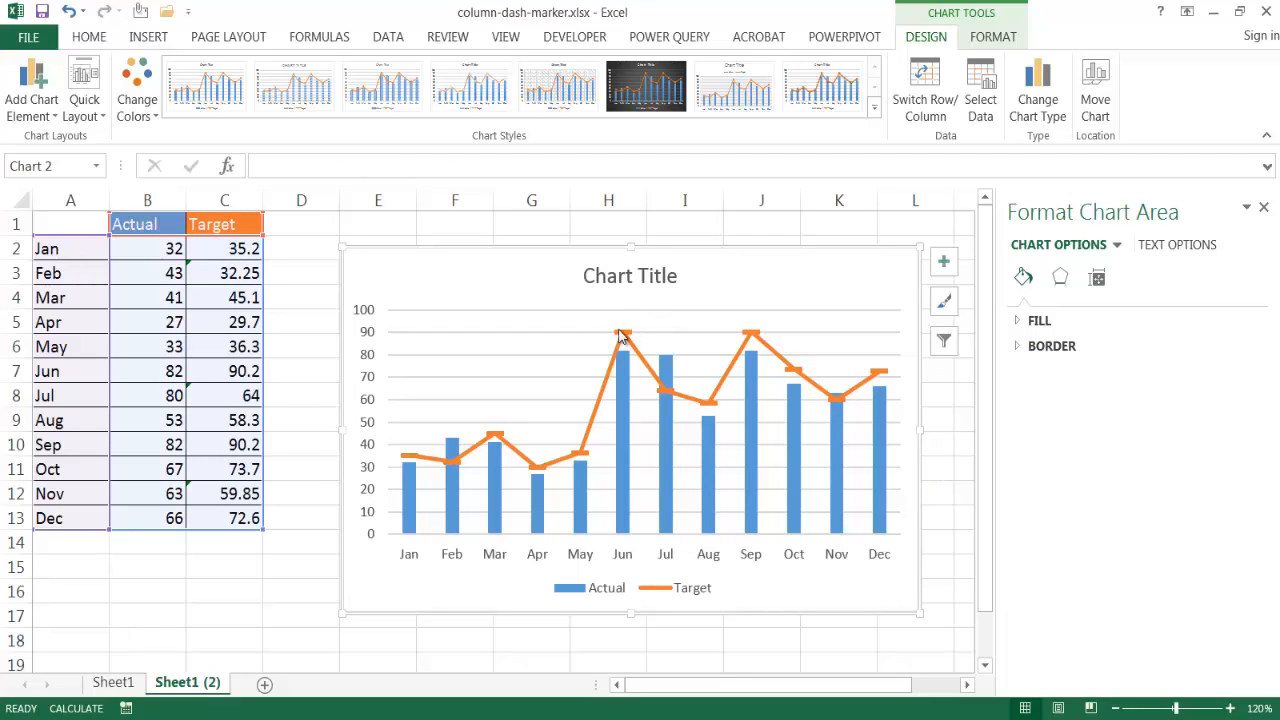
mouse_move(623, 335)
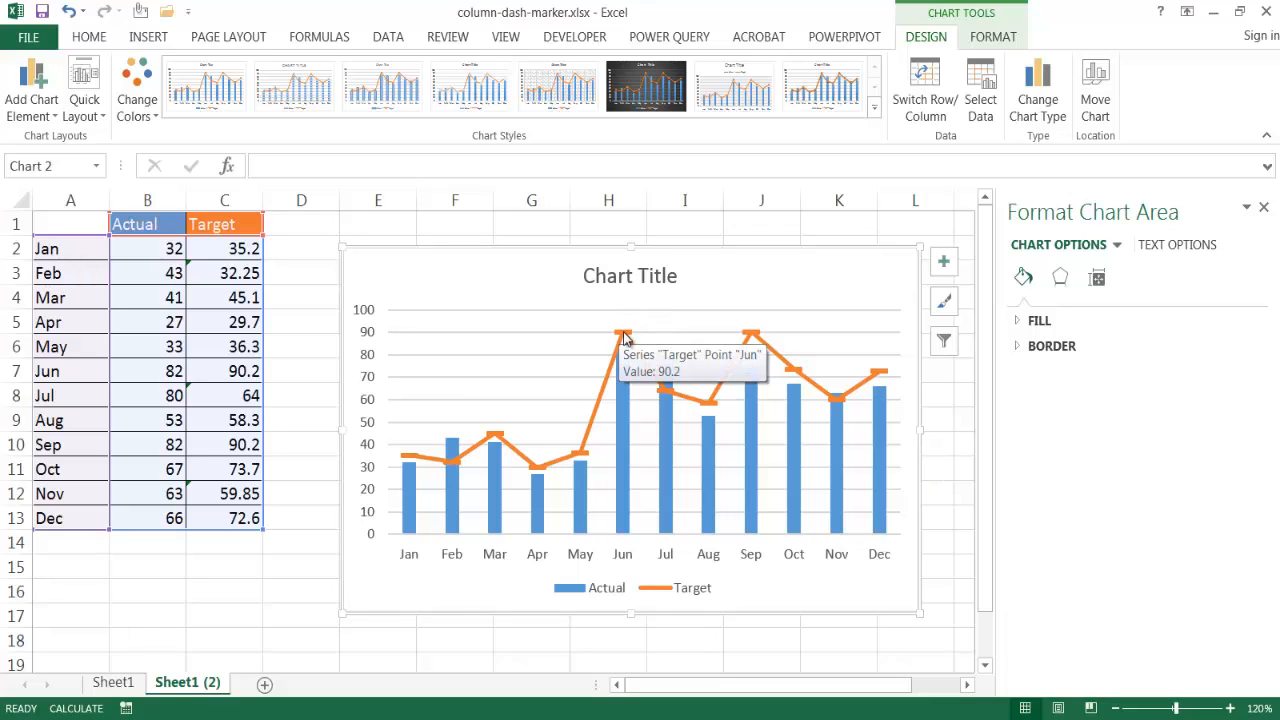
left_click(623, 332)
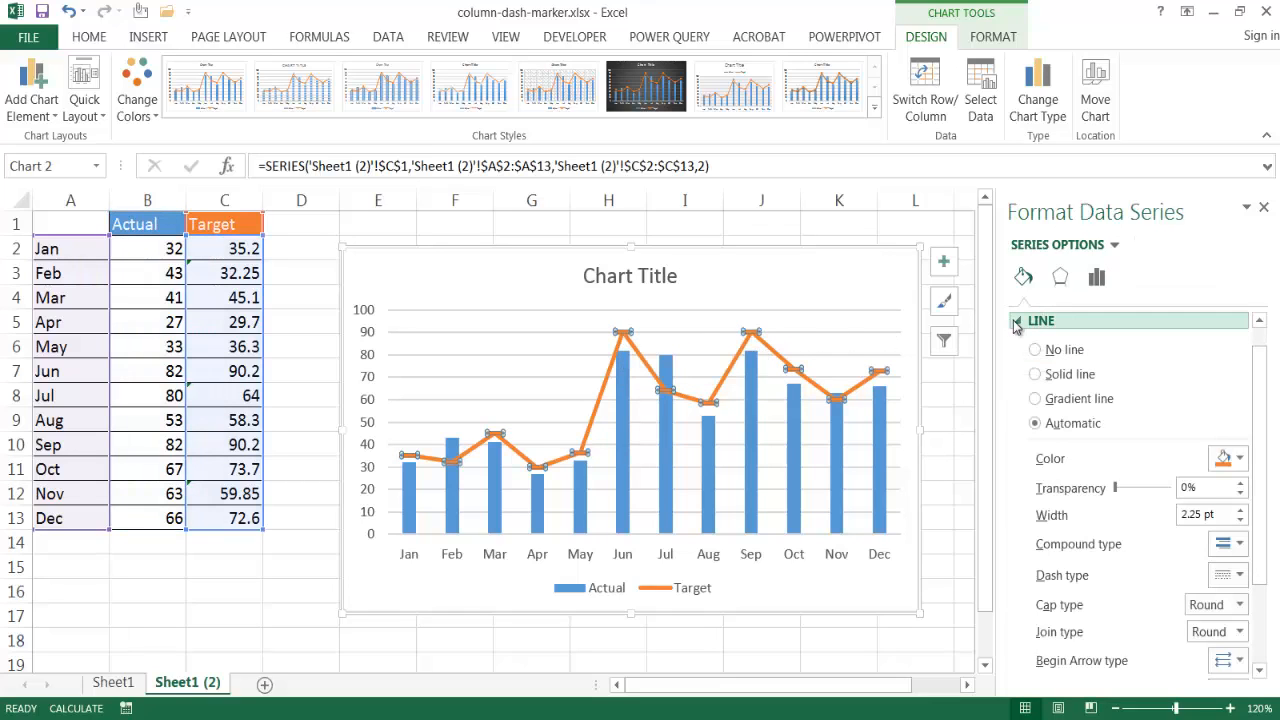
- Set the Target series line to No line and close the formatting pane
left_click(1017, 320)
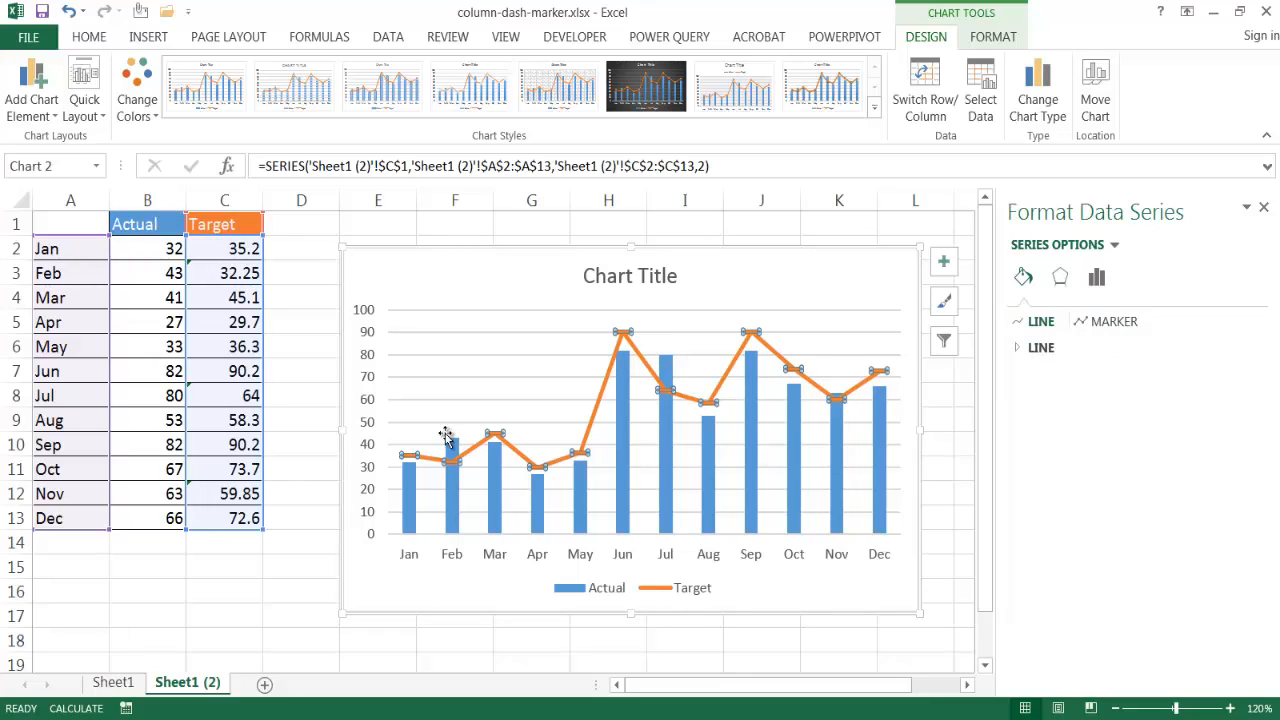
mouse_move(610, 350)
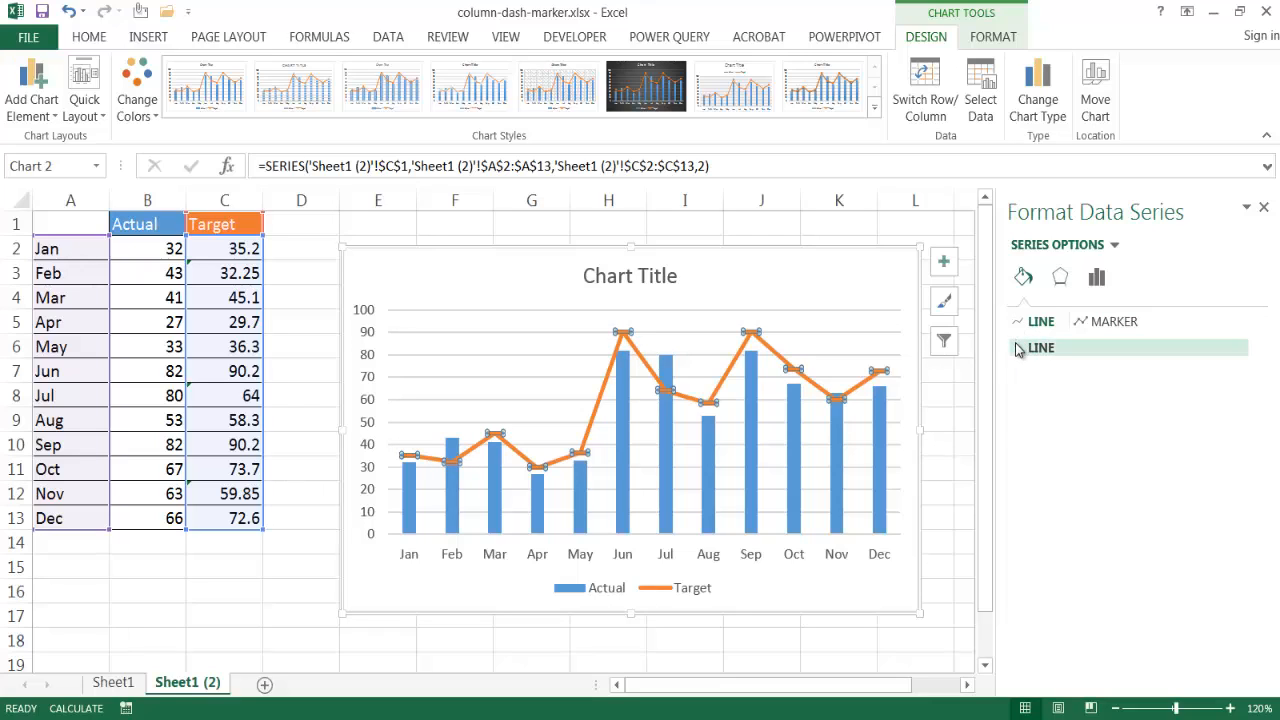
left_click(1040, 347)
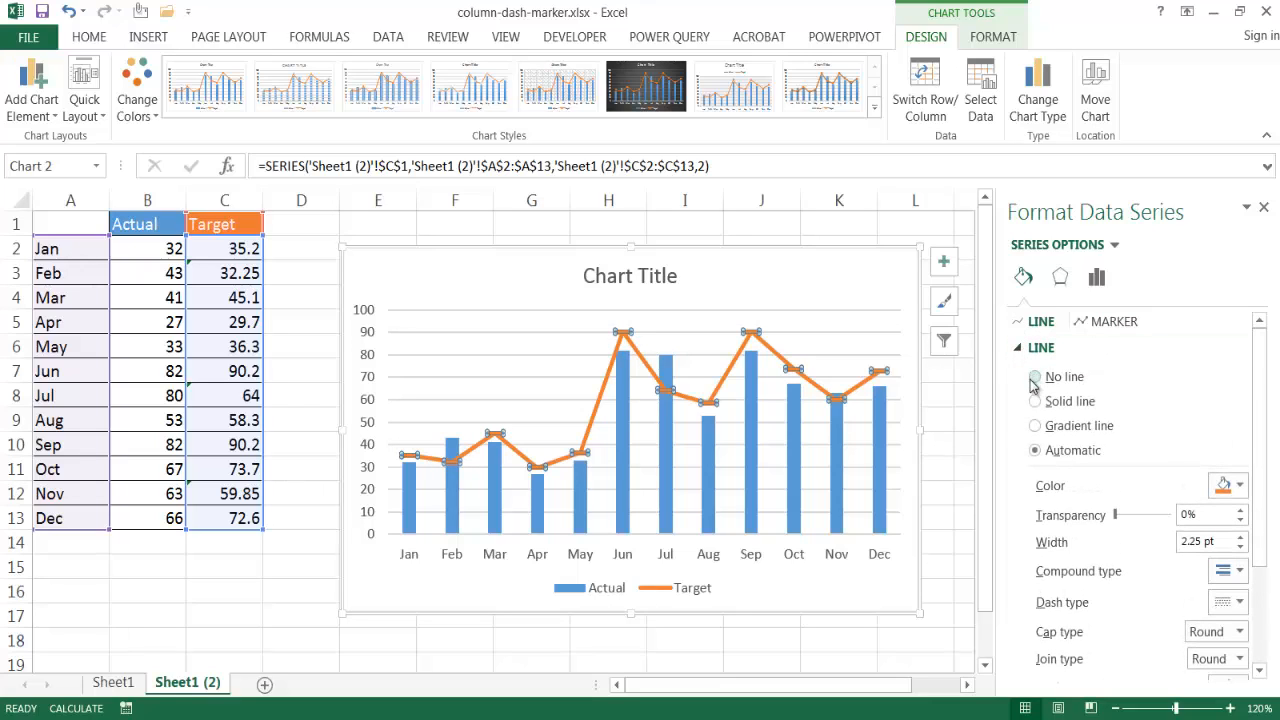
left_click(1035, 377)
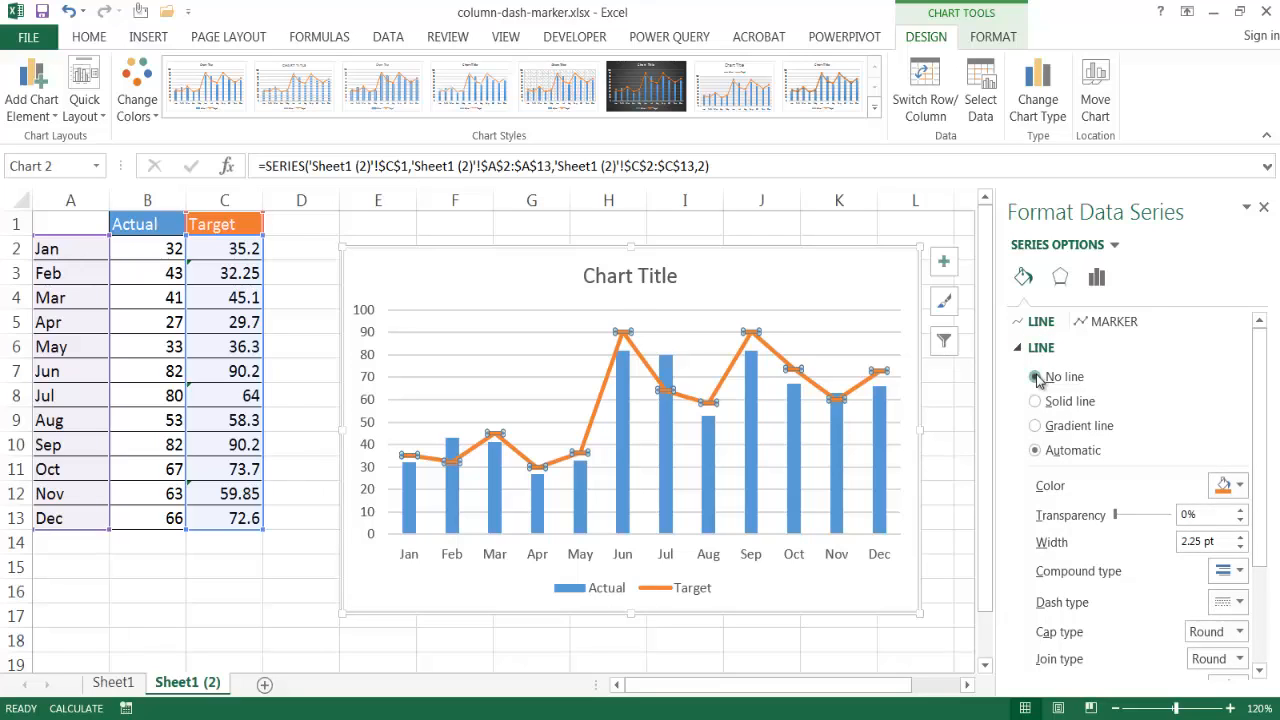
left_click(1035, 376)
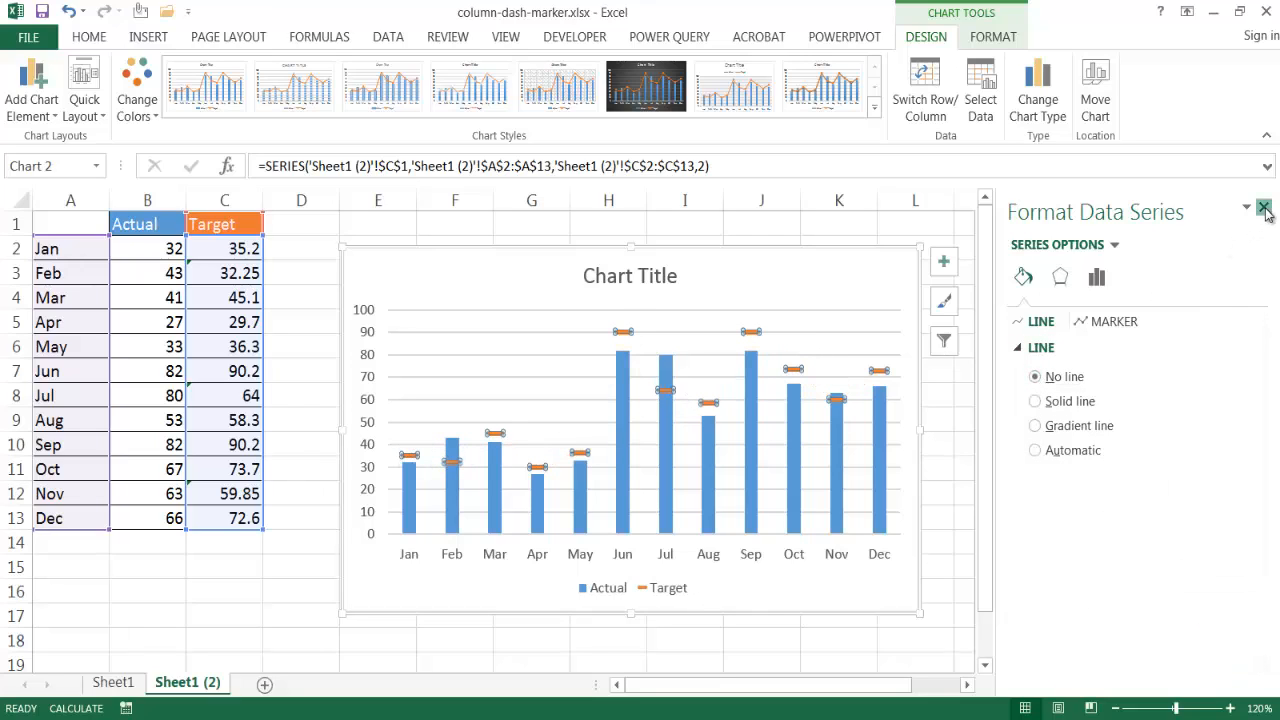
left_click(1265, 207)
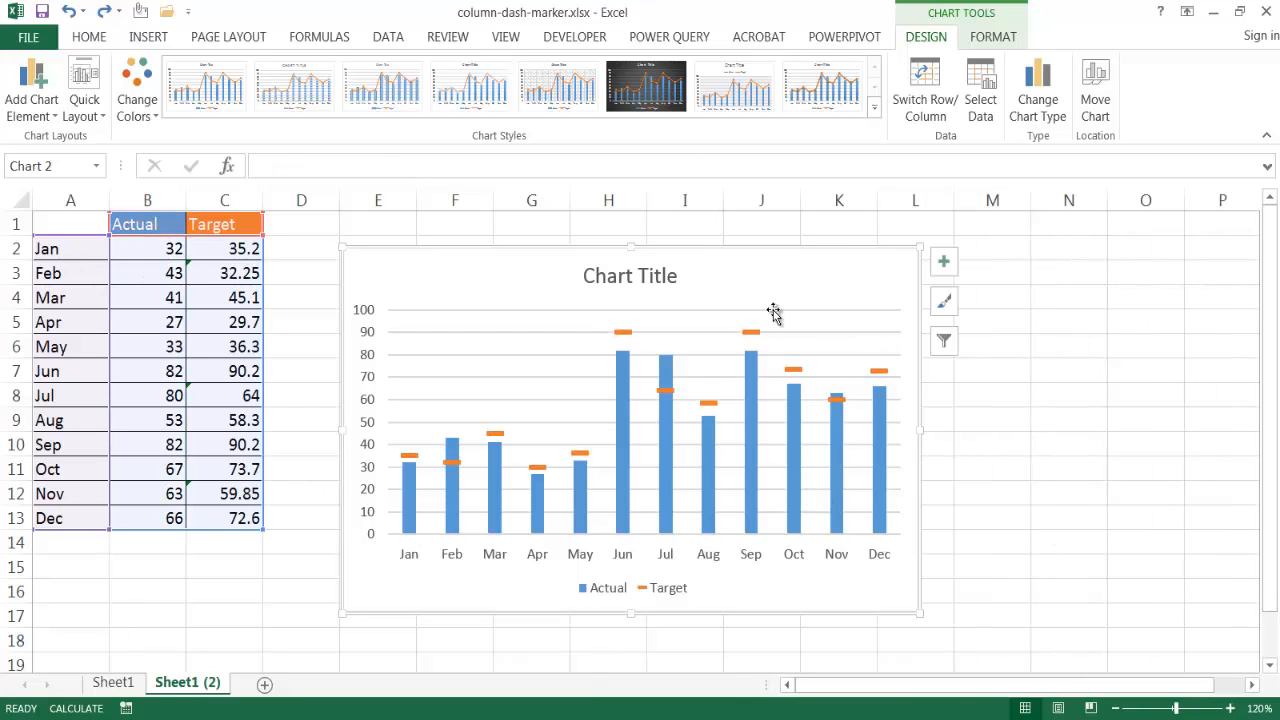
mouse_move(789, 281)
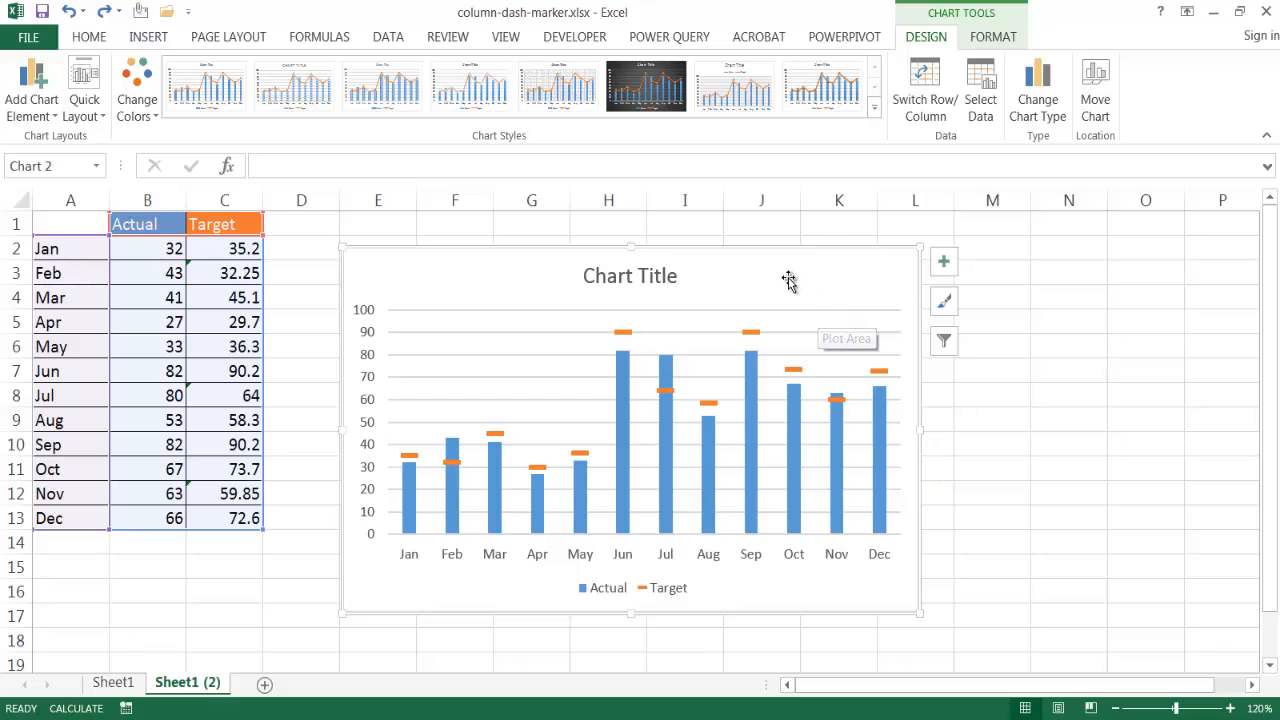
mouse_move(334, 293)
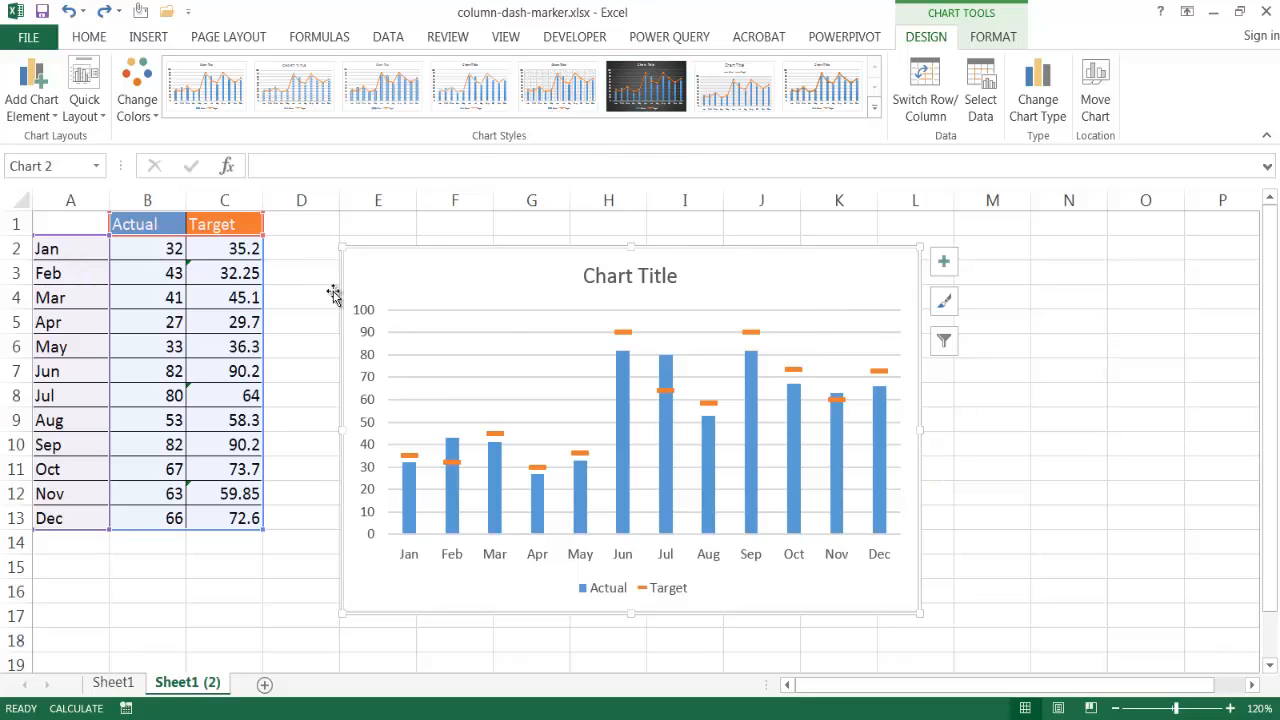
- Apply the dark chart style from the Chart Styles gallery, then select the Target series
left_click(645, 85)
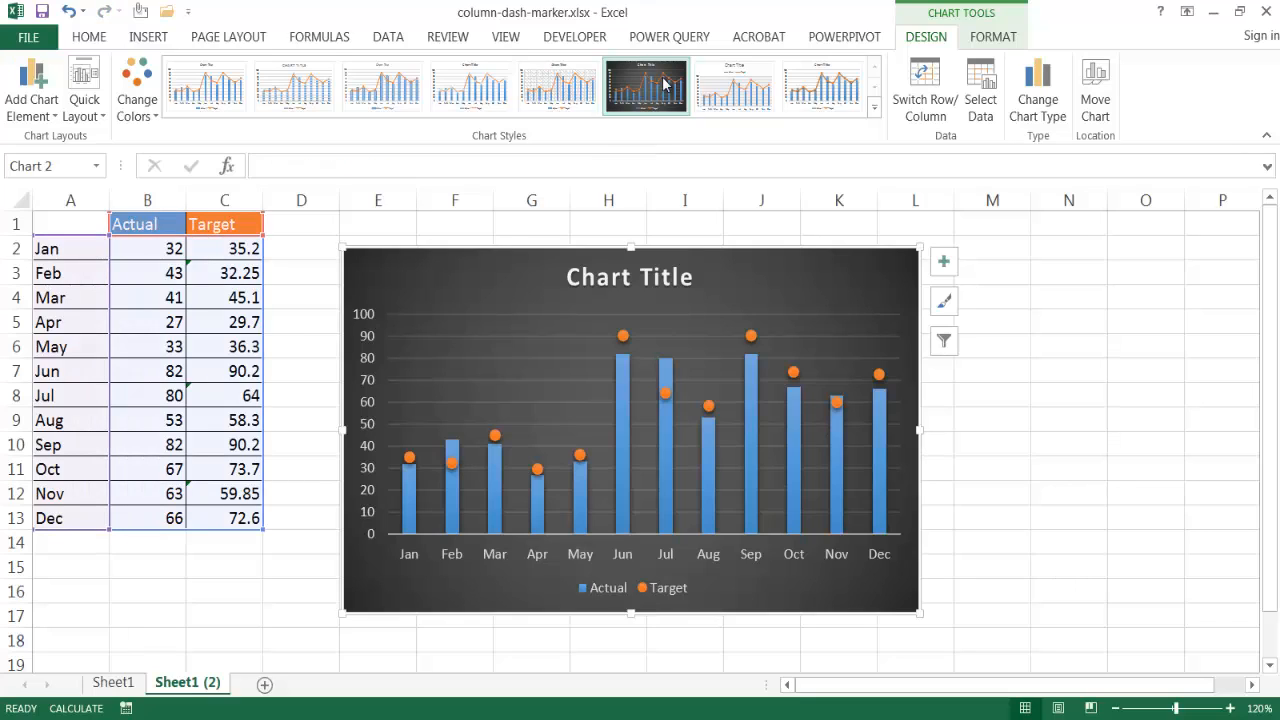
mouse_move(391, 459)
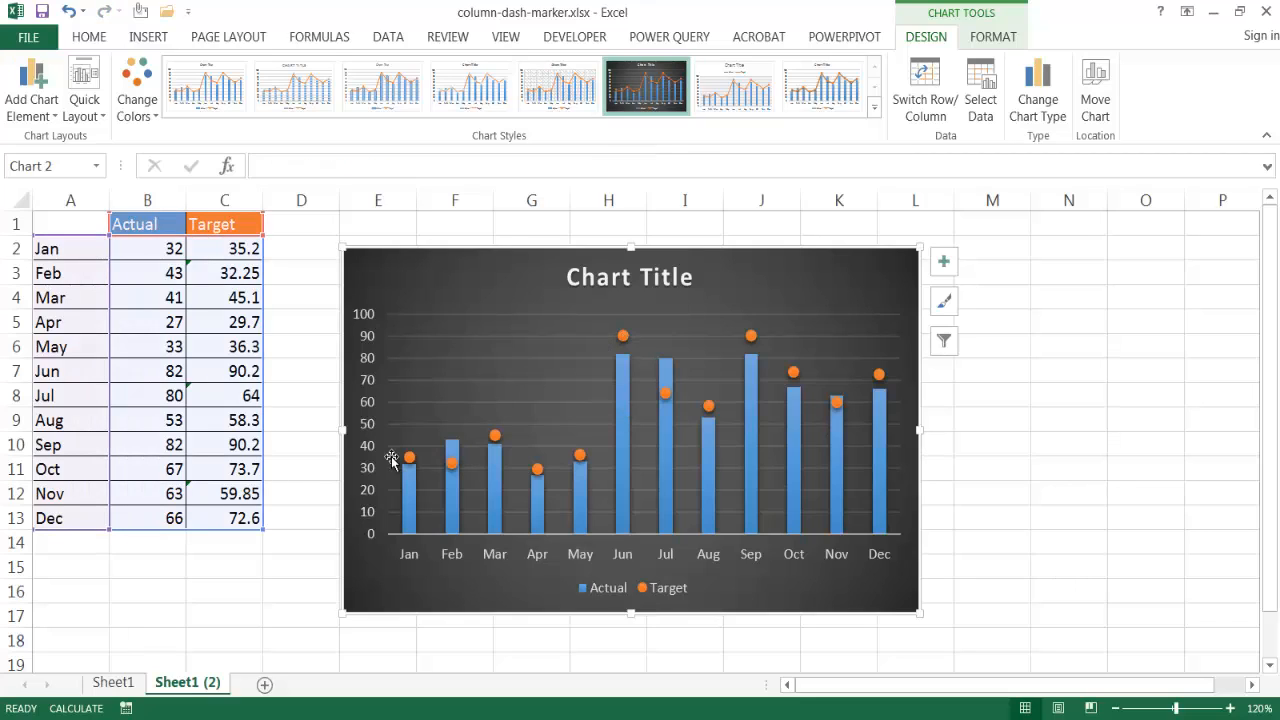
mouse_move(205, 88)
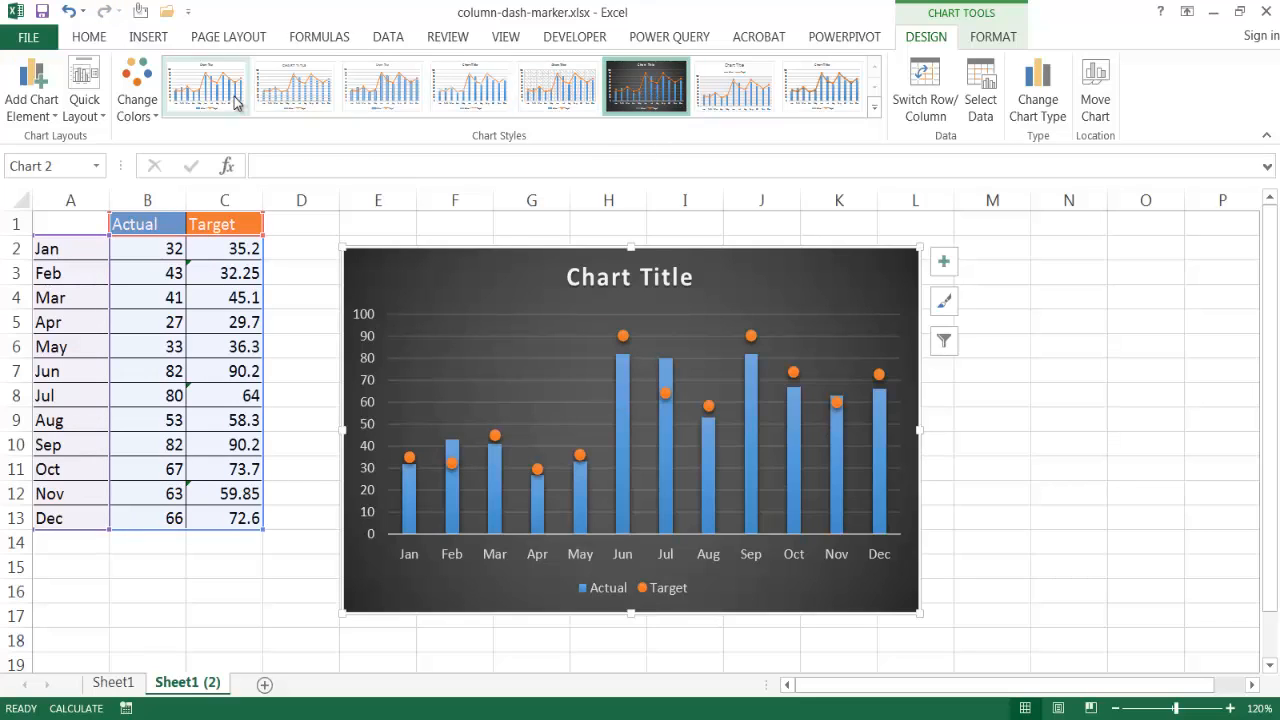
left_click(735, 85)
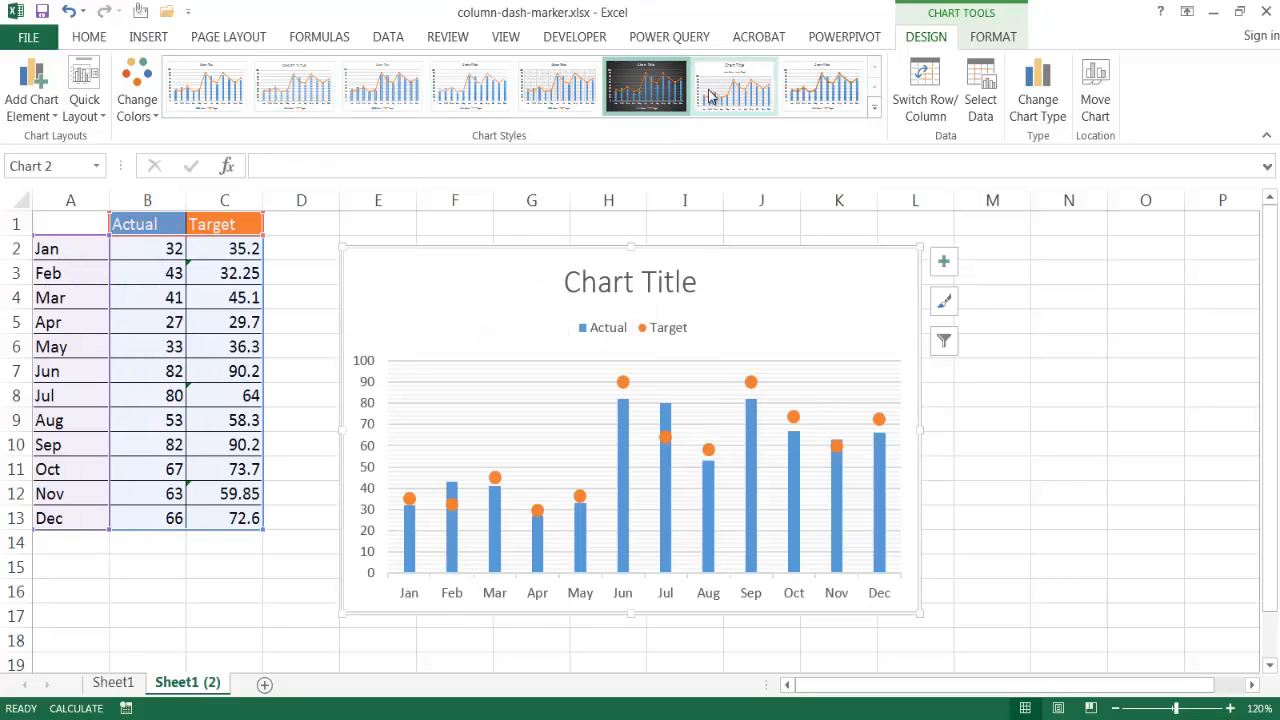
left_click(645, 85)
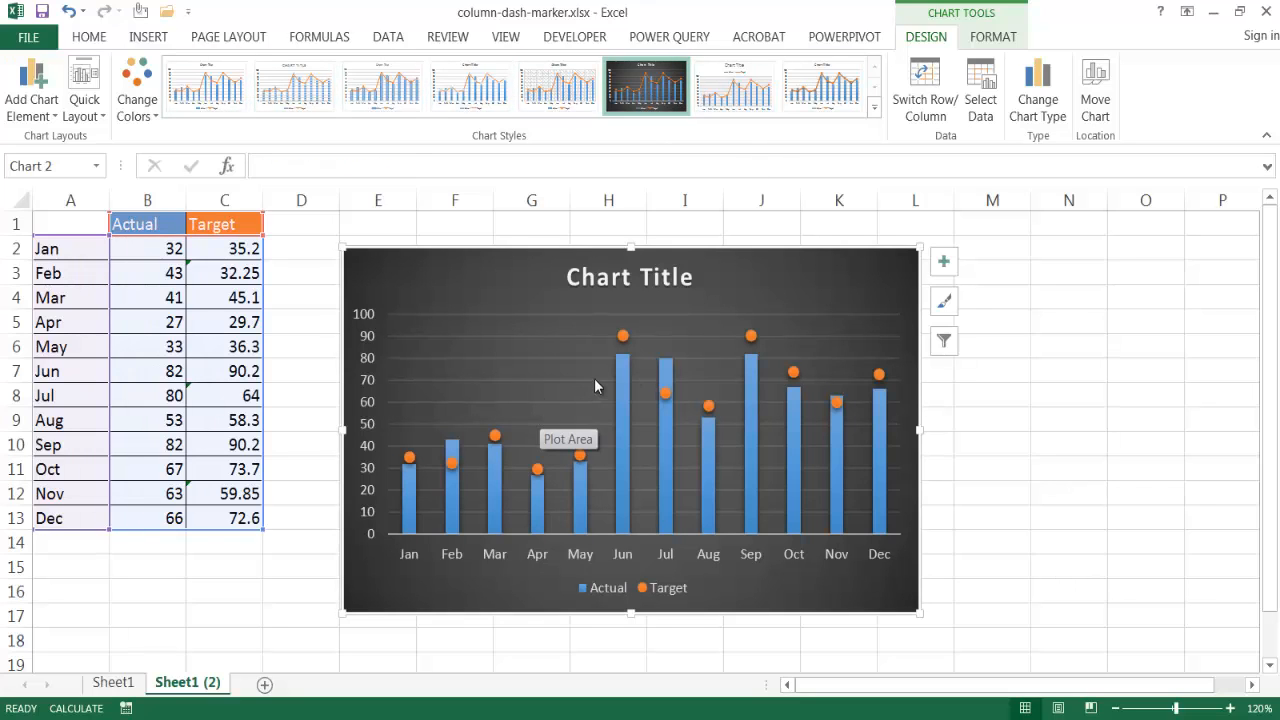
mouse_move(623, 336)
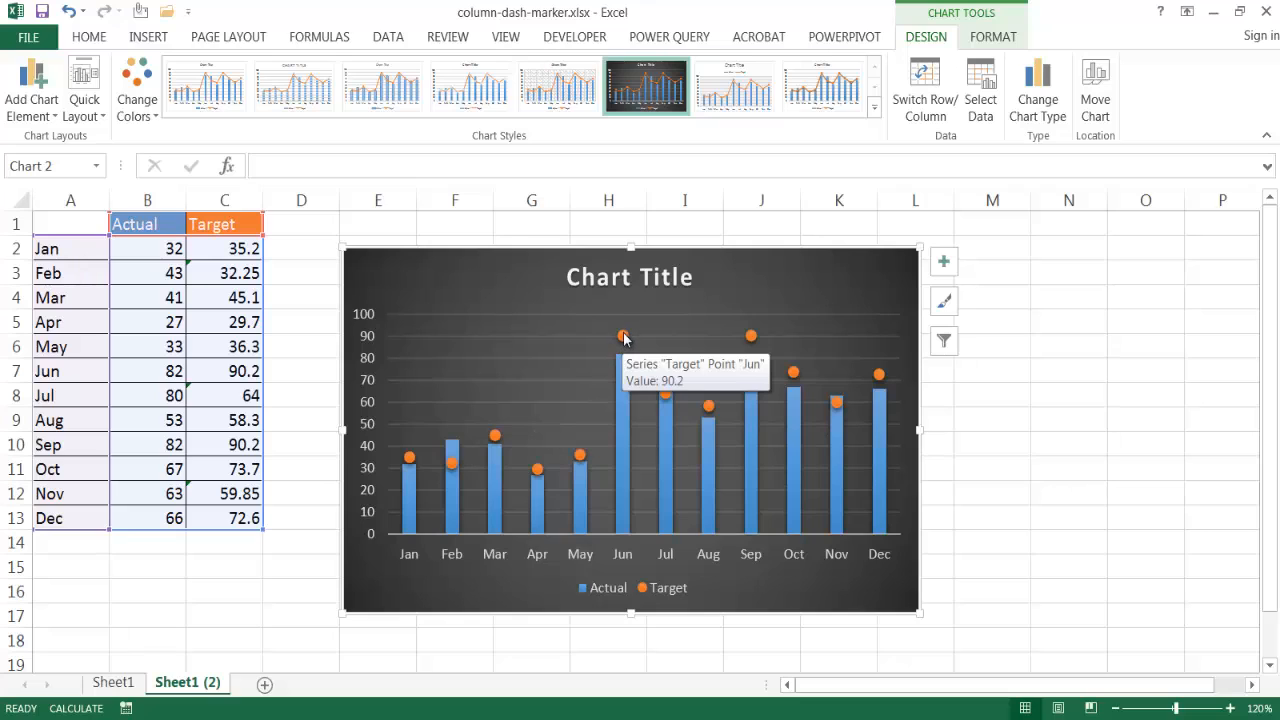
left_click(623, 335)
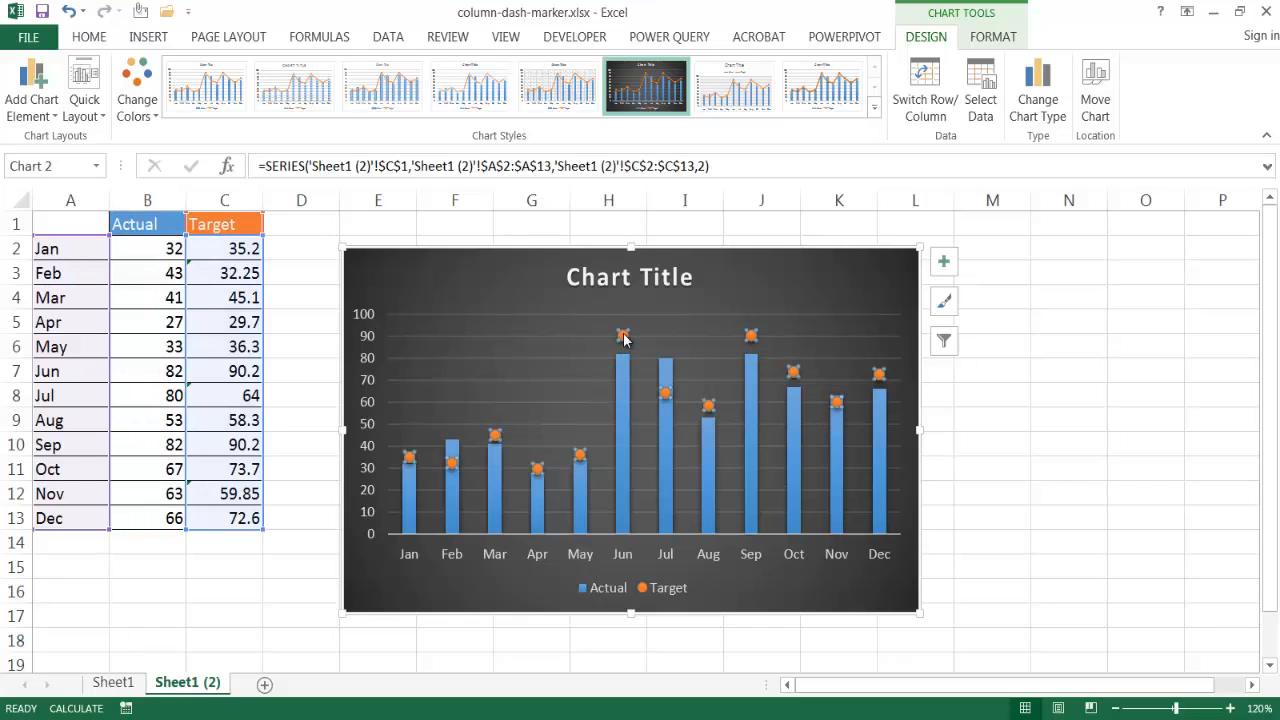
- Reformat the Target markers as built-in dashes at size 12 and close the pane
right_click(623, 335)
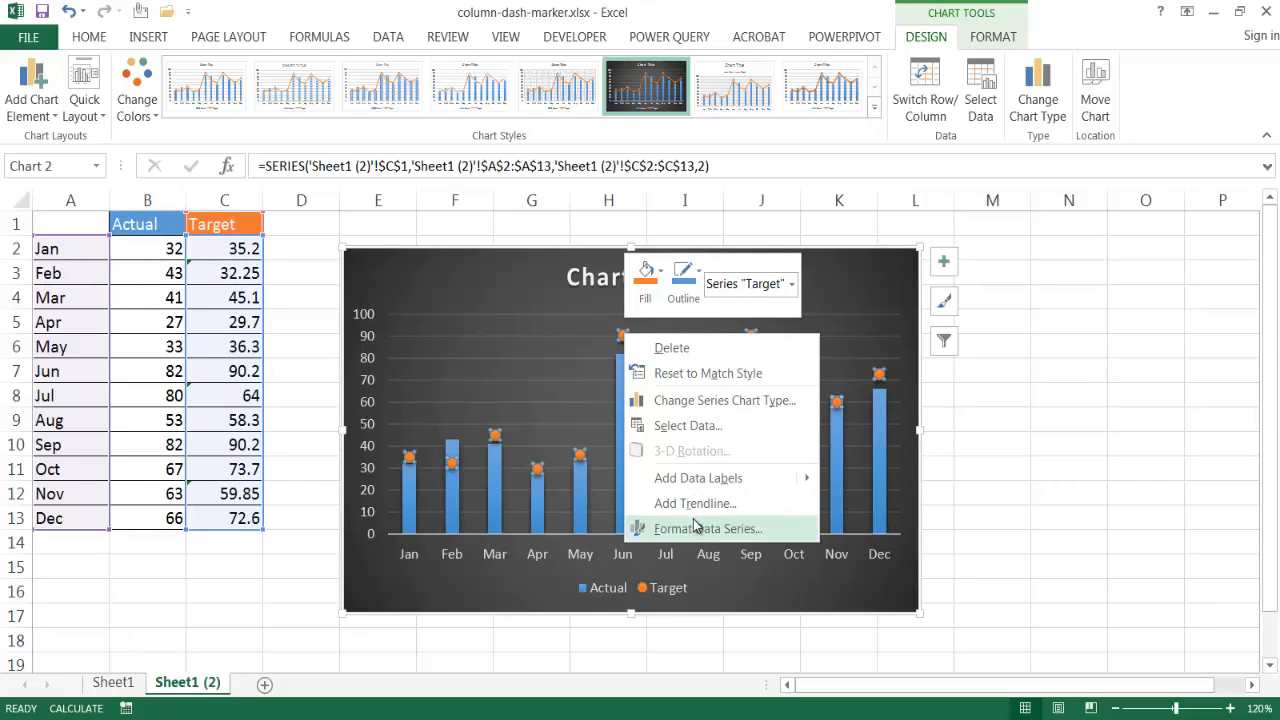
left_click(709, 528)
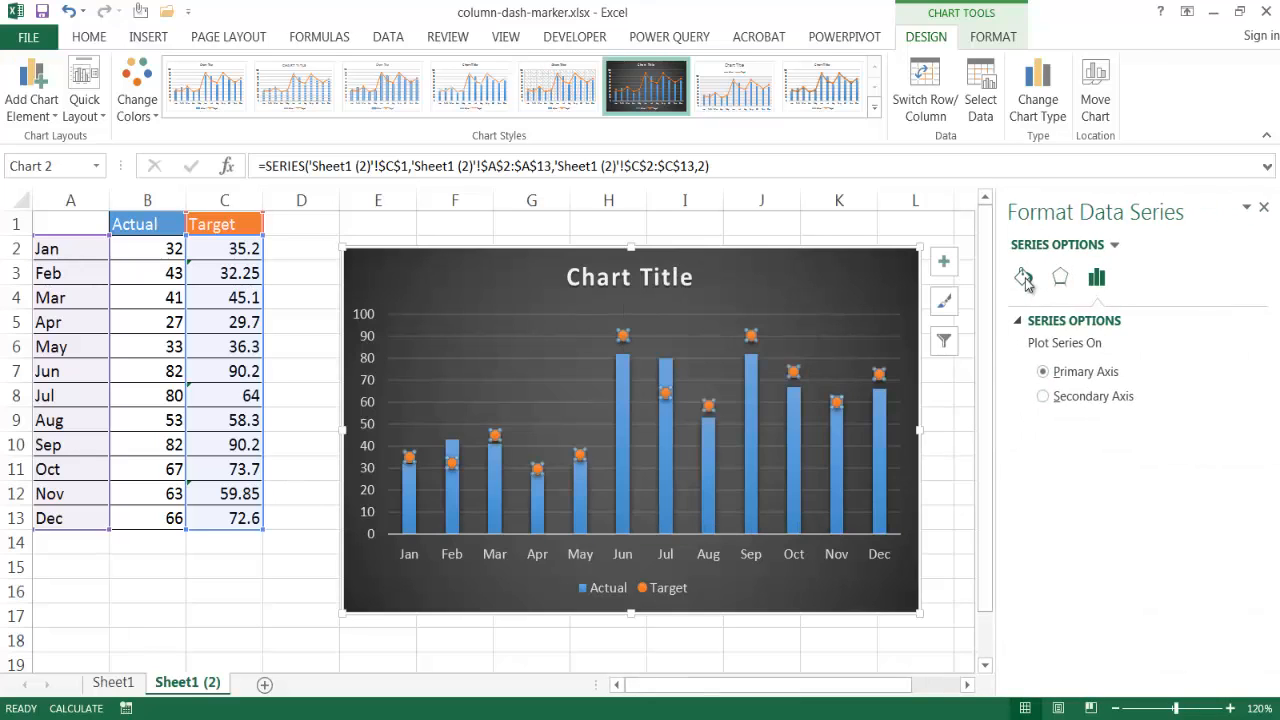
left_click(1023, 278)
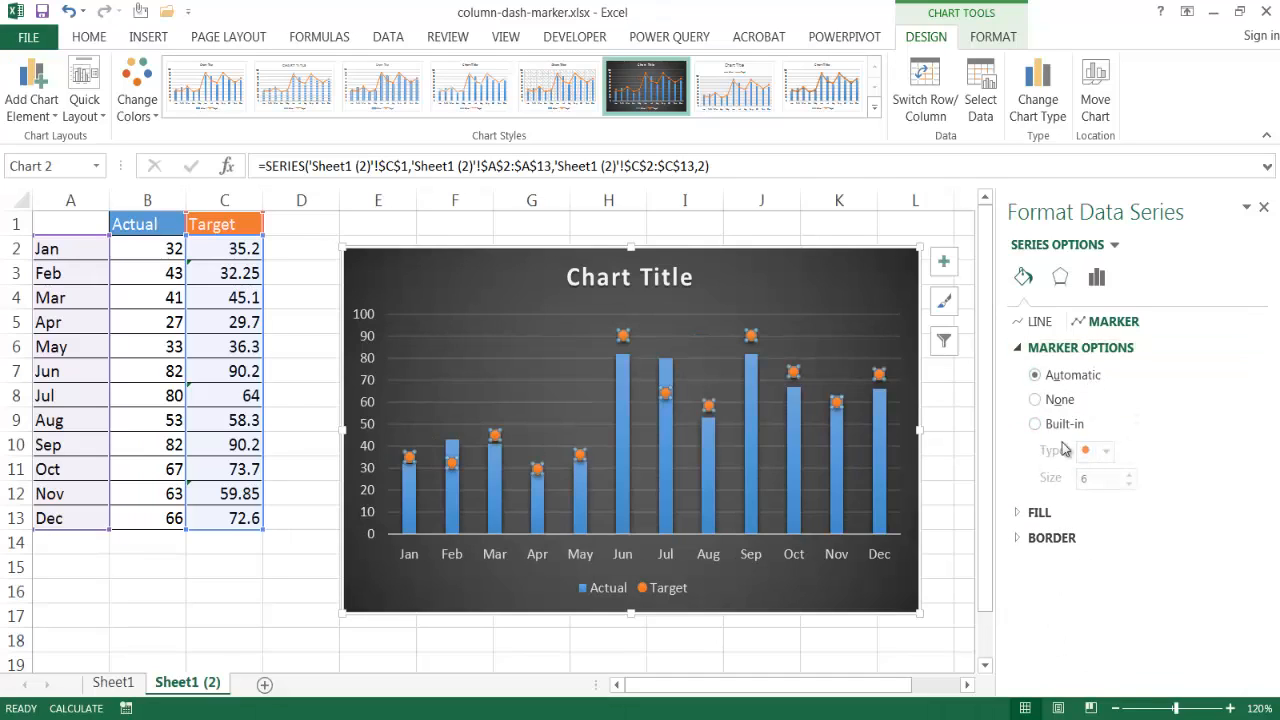
left_click(1107, 450)
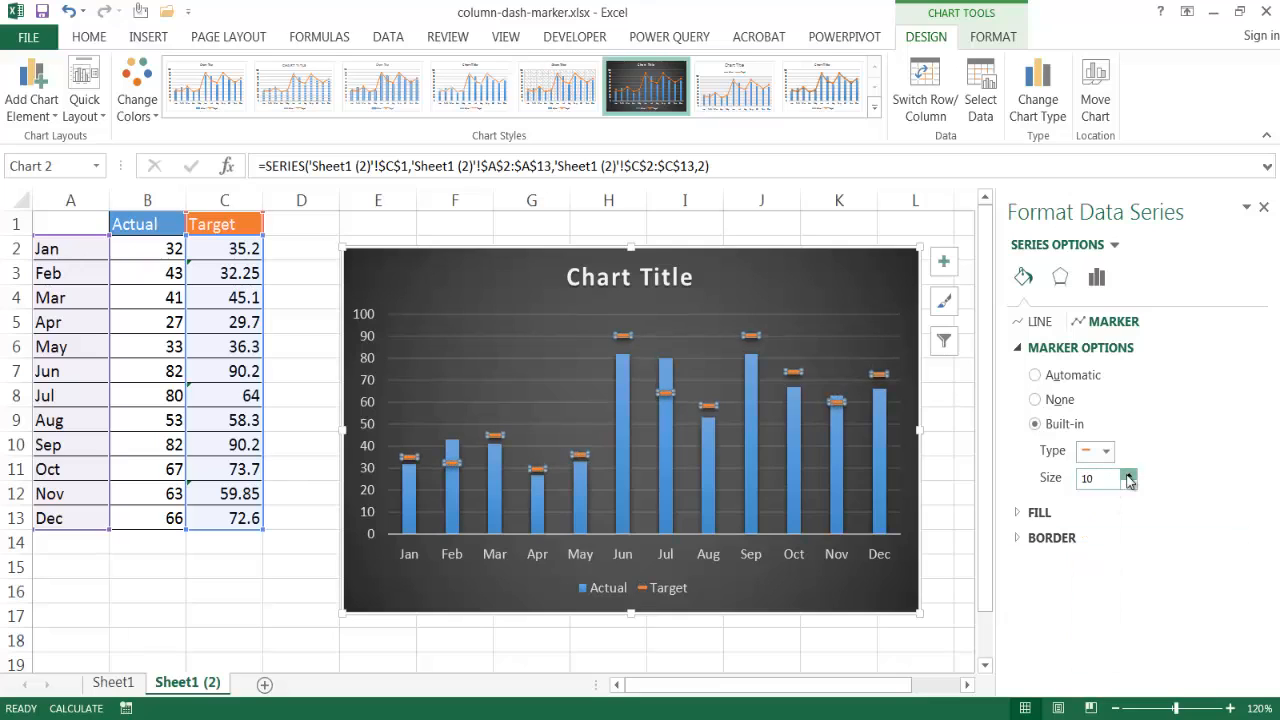
left_click(1131, 474)
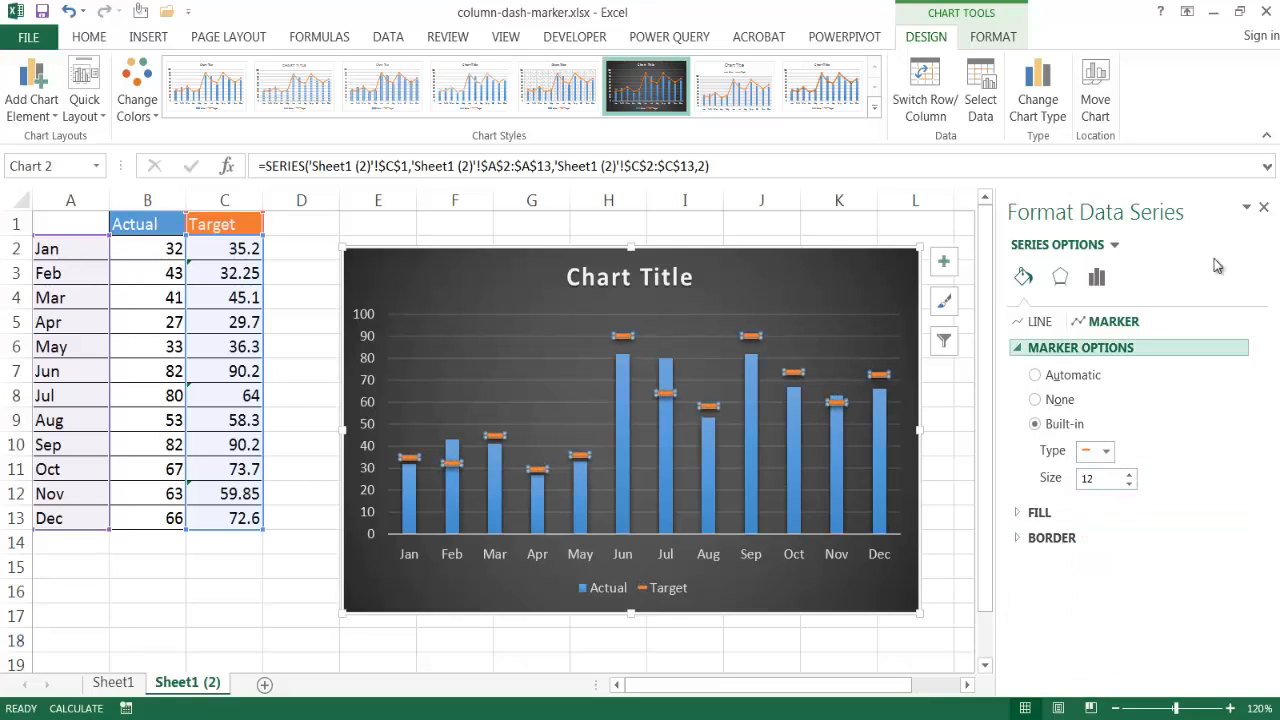
left_click(1263, 207)
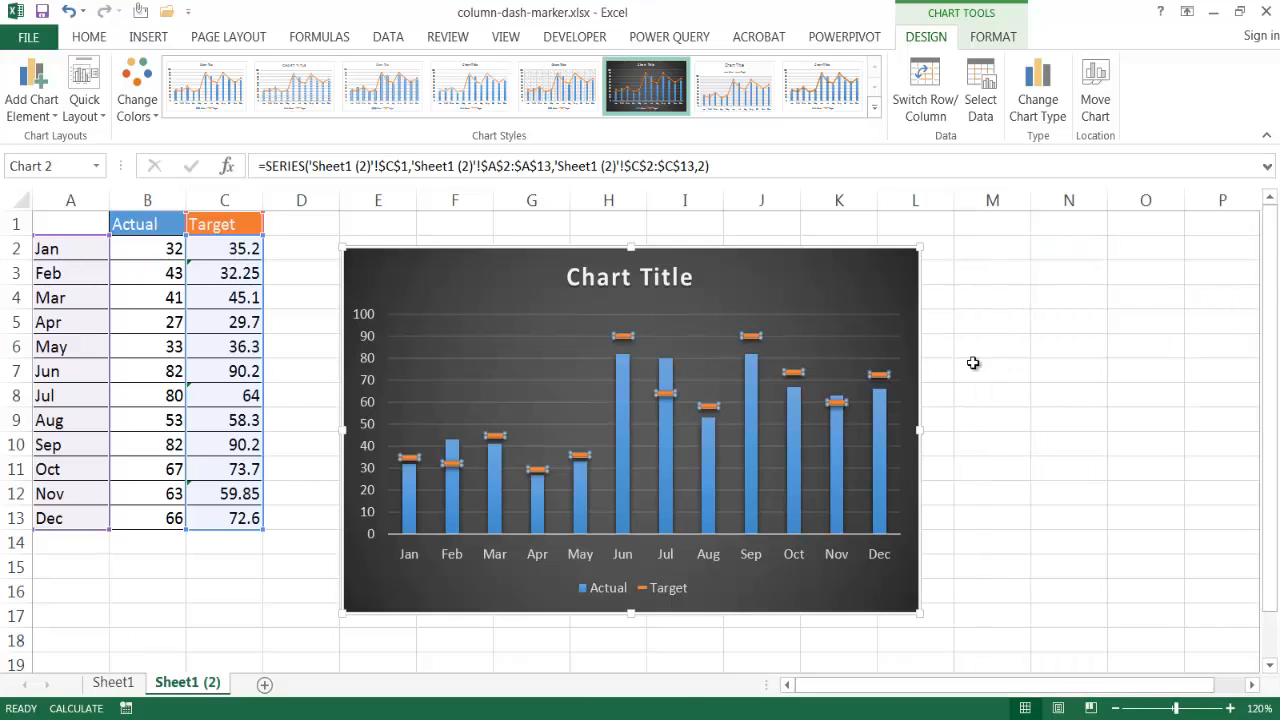
left_click(630, 430)
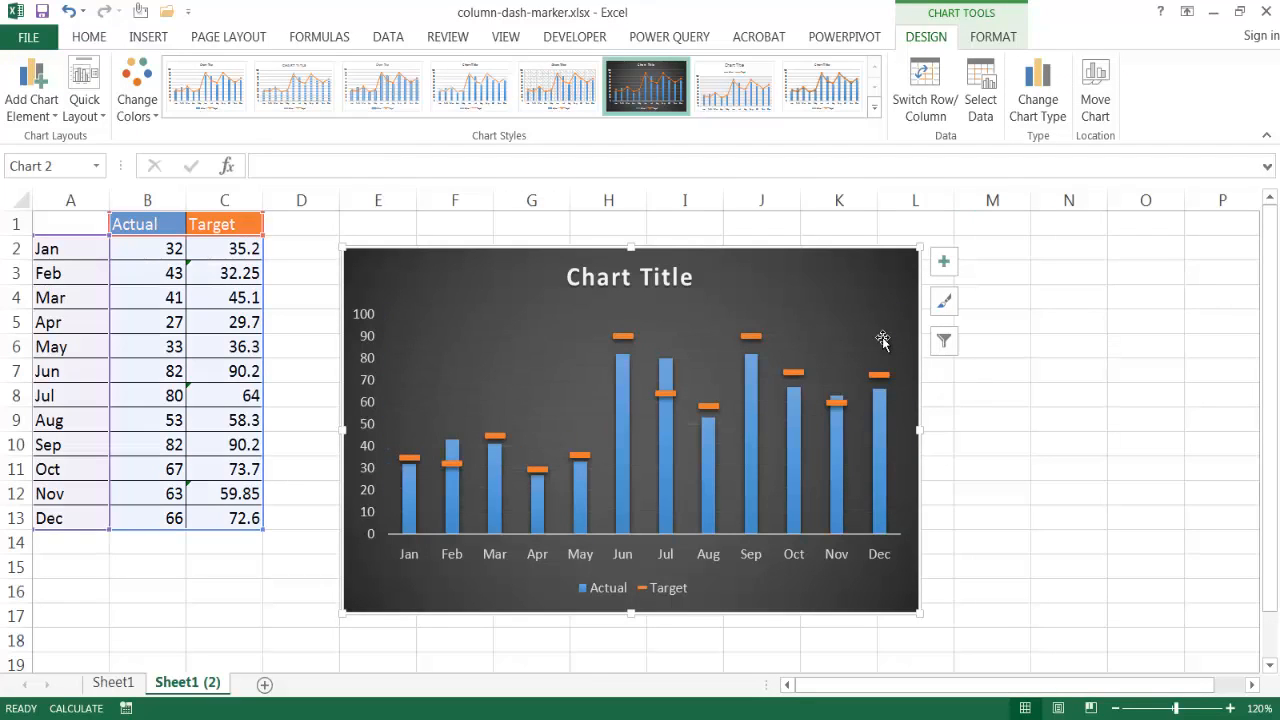
- Type 'Actual v. Target' into the chart title and click away to finish
left_click(629, 277)
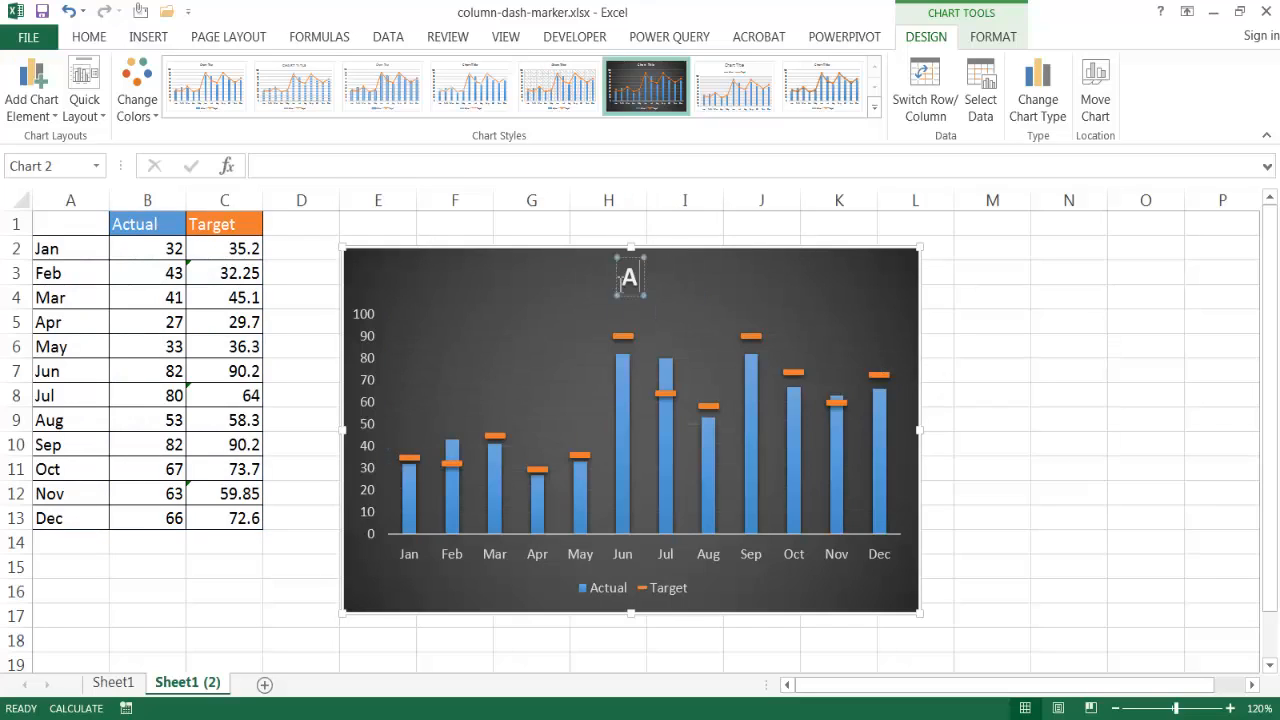
type("Actual v.")
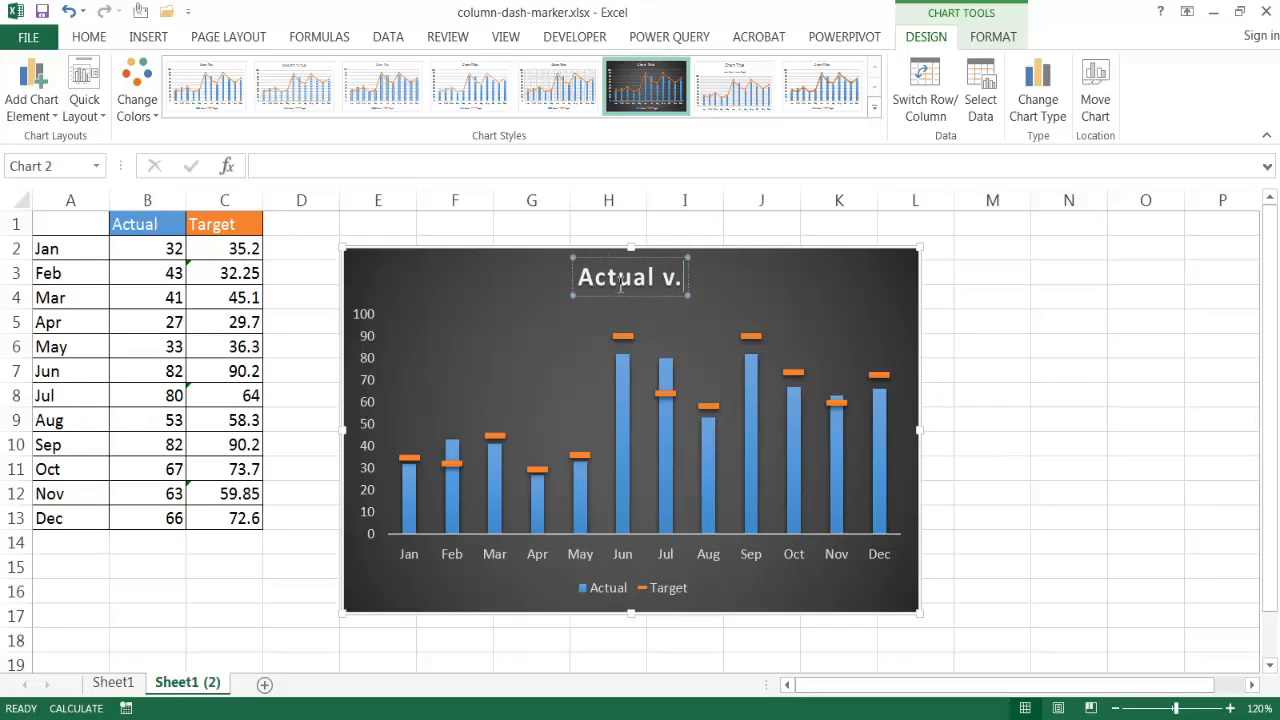
type("Ta")
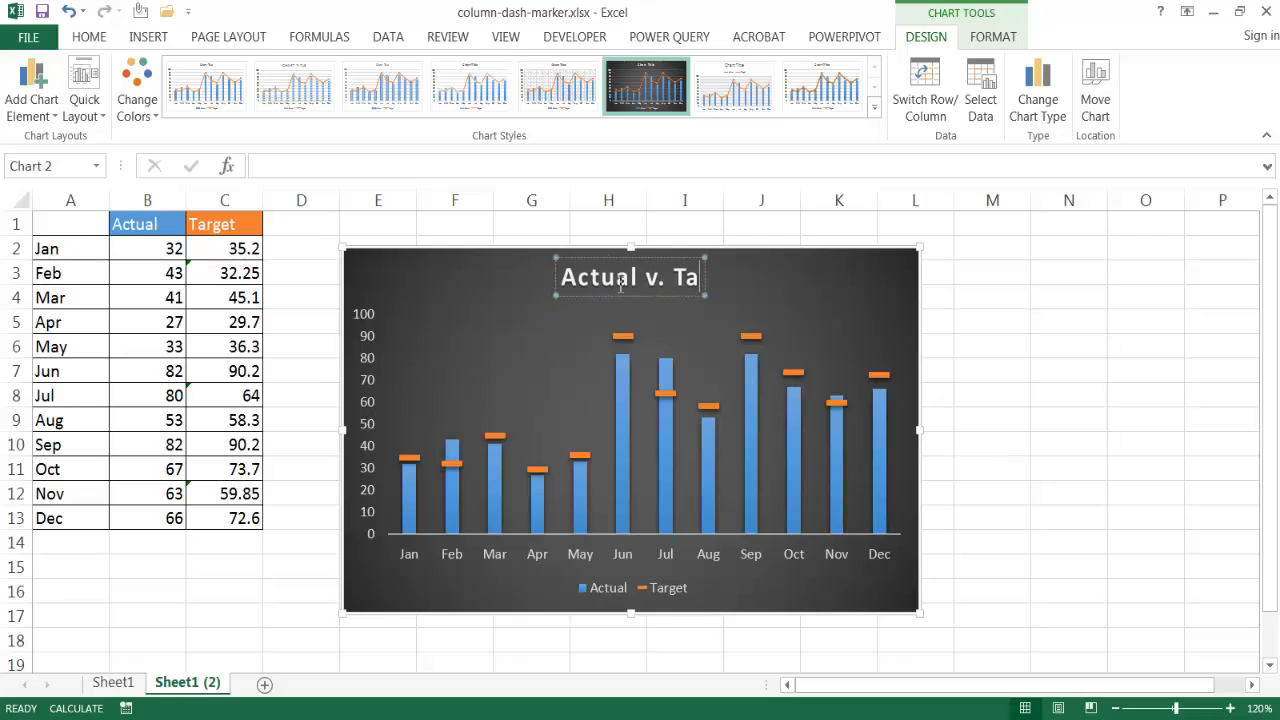
left_click(1068, 296)
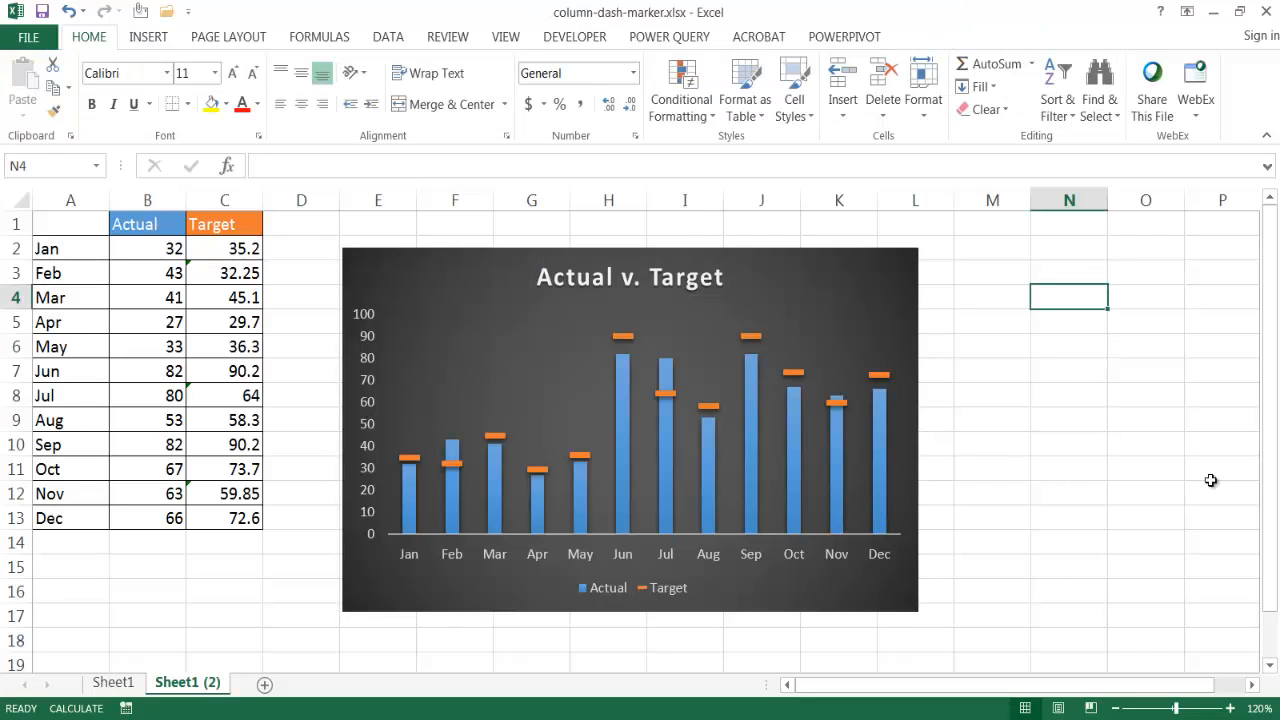
mouse_move(491, 477)
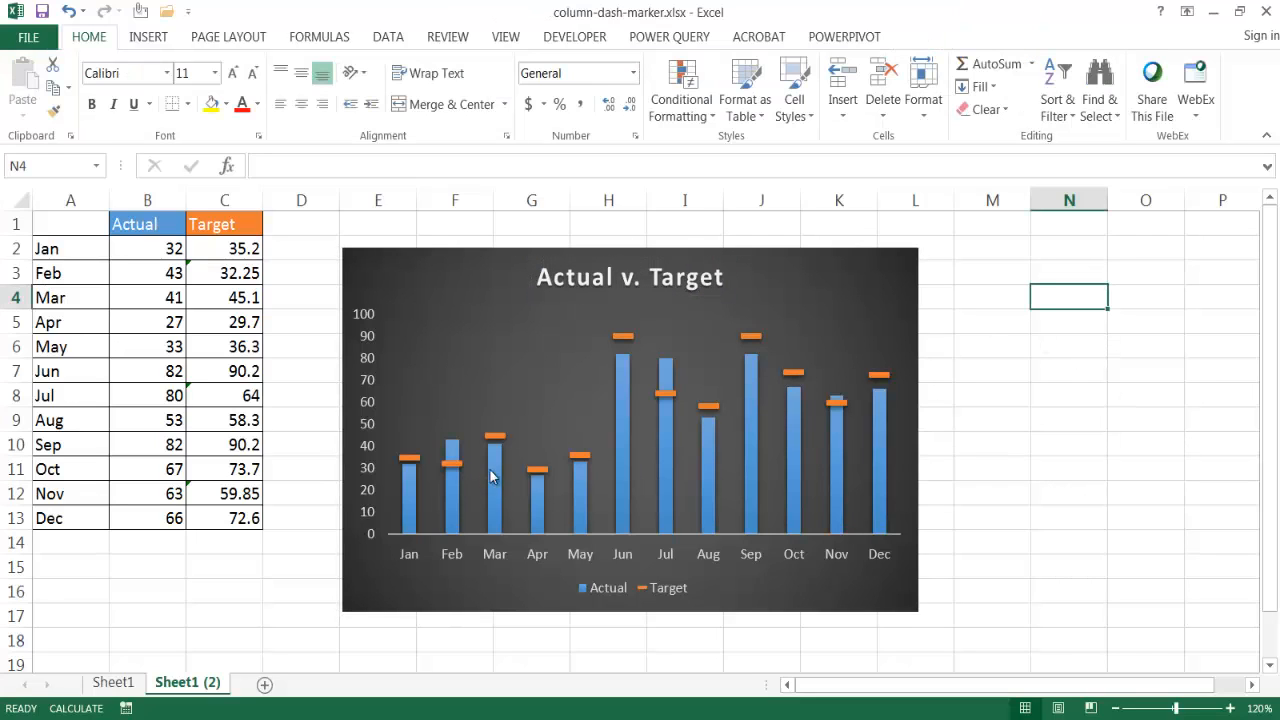
mouse_move(620, 436)
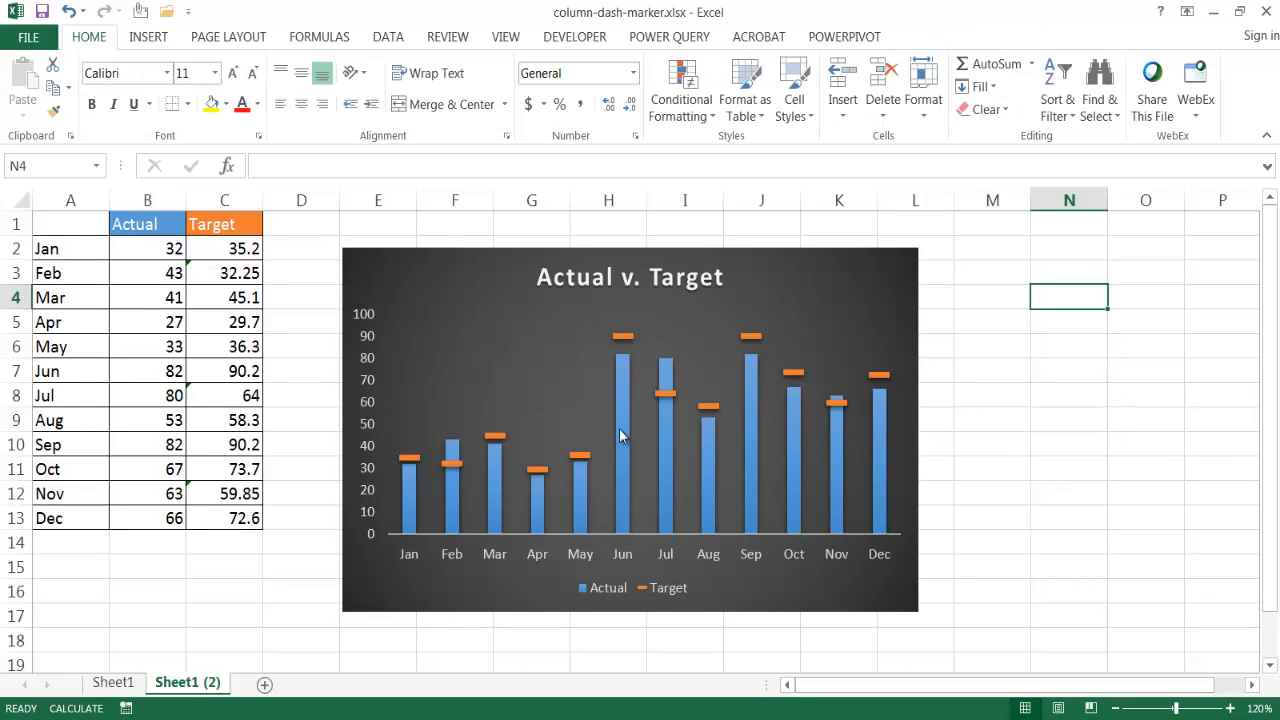
mouse_move(851, 564)
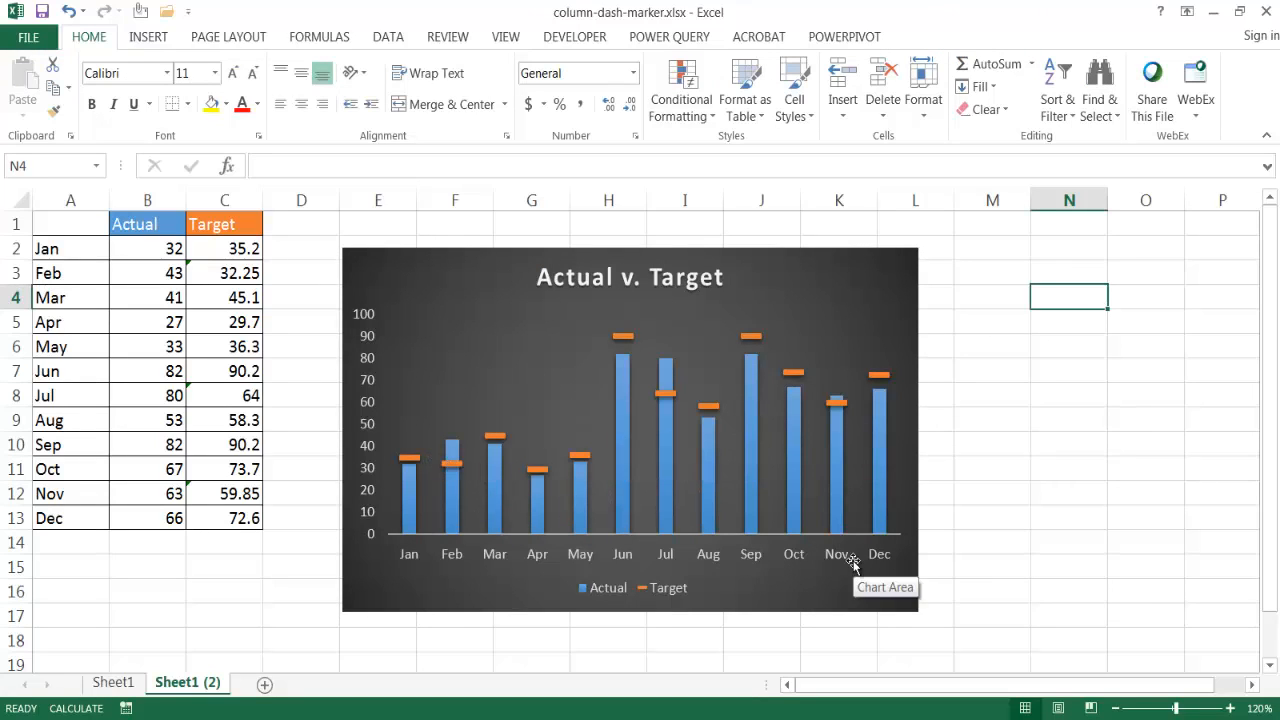